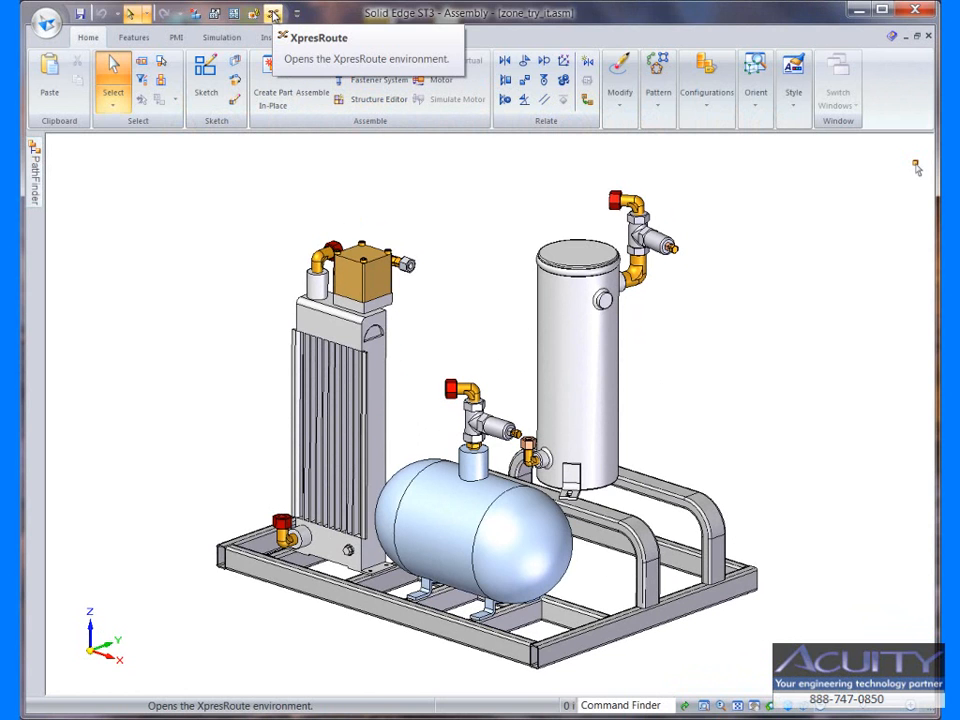
Switch the compressor skid assembly into the XpresRoute tube routing environment
{"action": "left_click", "coordinate": [273, 13]}
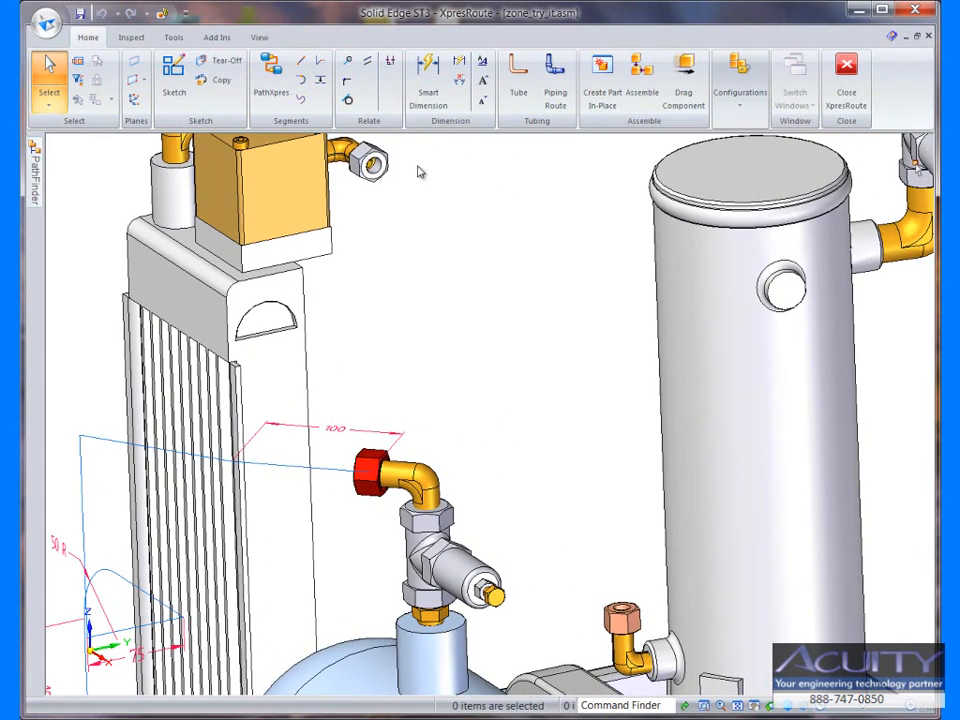
{"action": "mouse_move", "coordinate": [567, 543]}
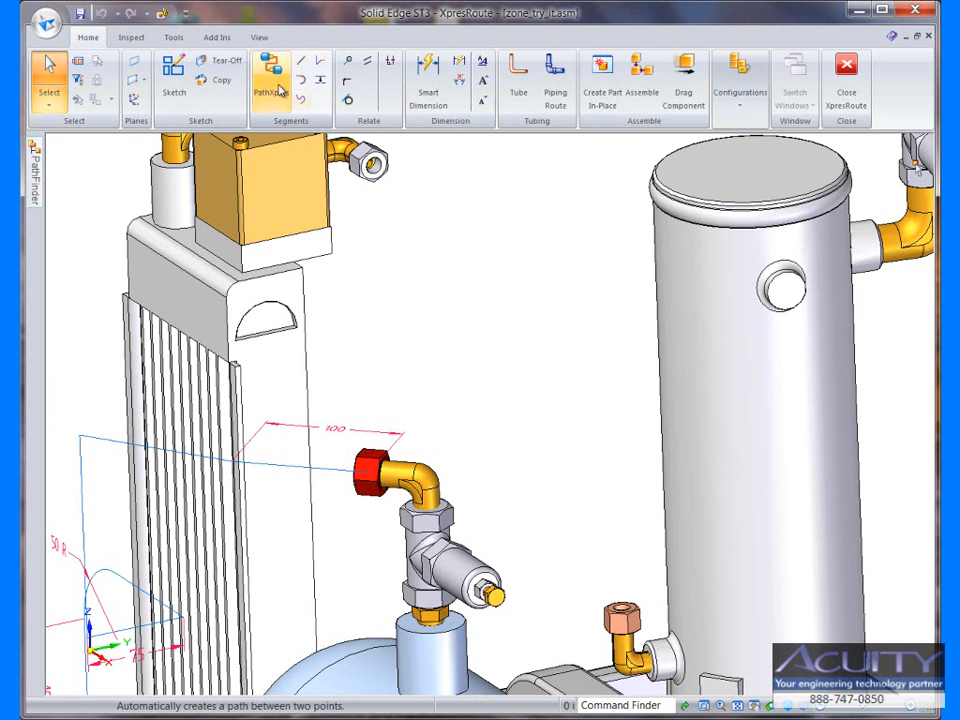
{"action": "mouse_move", "coordinate": [272, 80]}
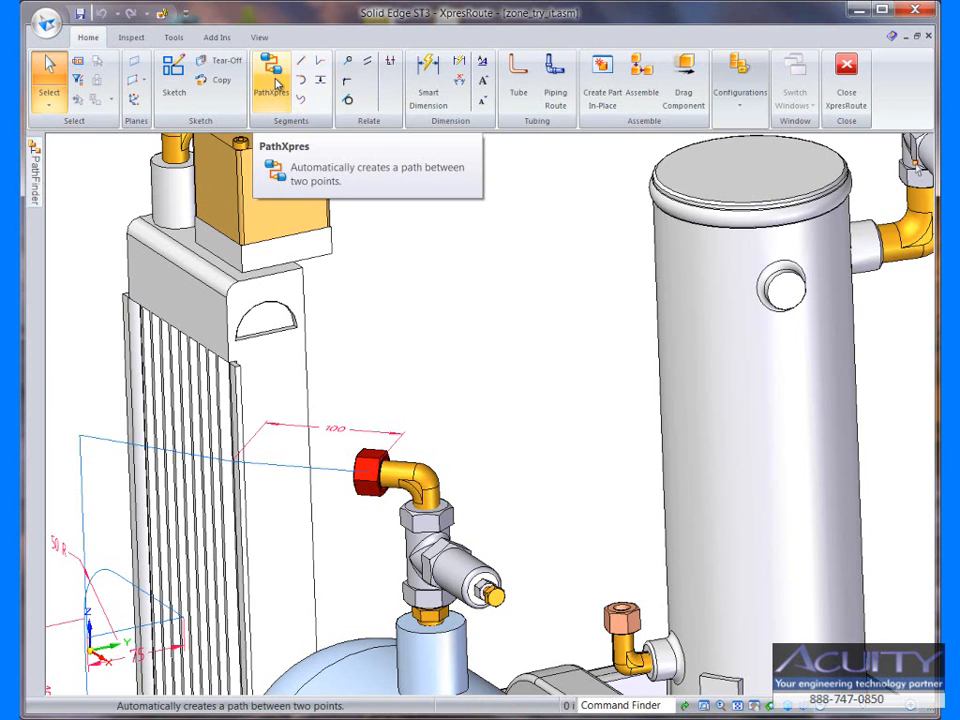
{"action": "mouse_move", "coordinate": [518, 70]}
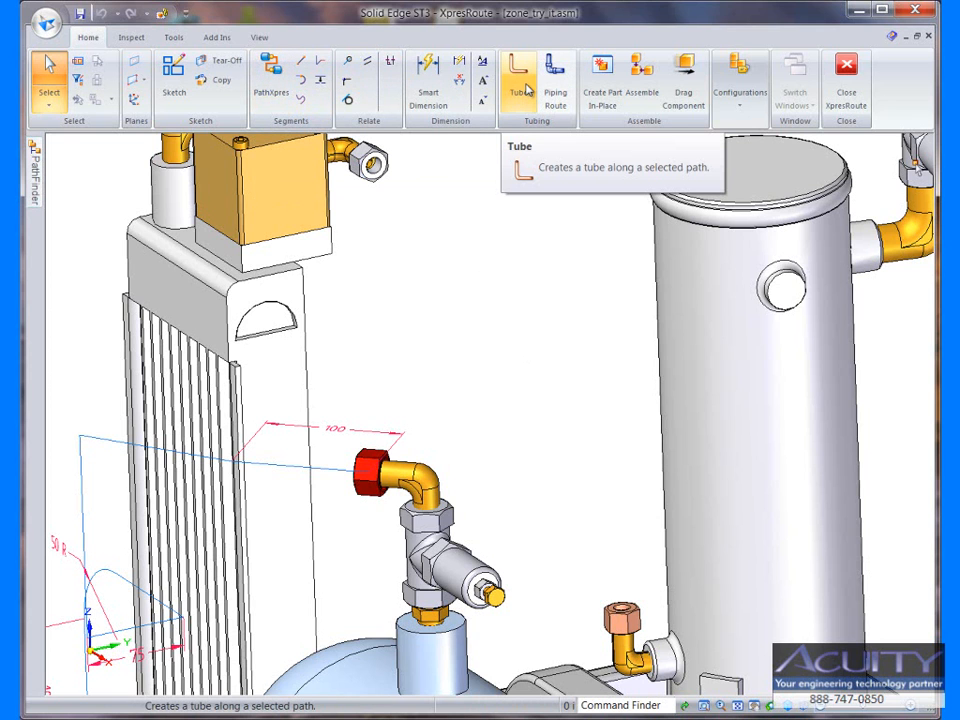
{"action": "mouse_move", "coordinate": [466, 154]}
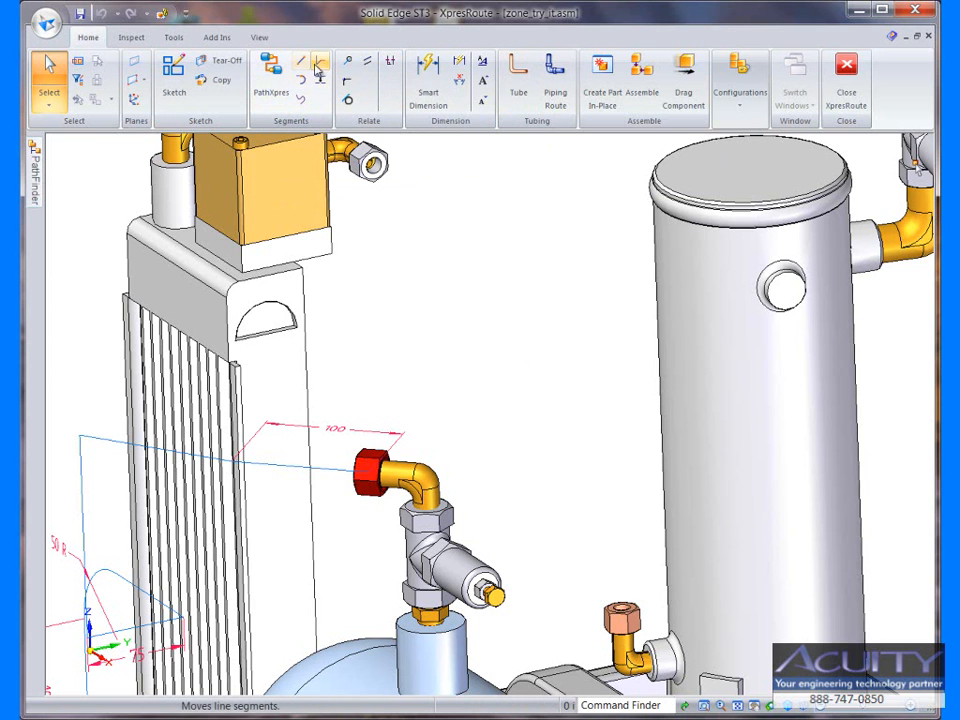
{"action": "mouse_move", "coordinate": [271, 75]}
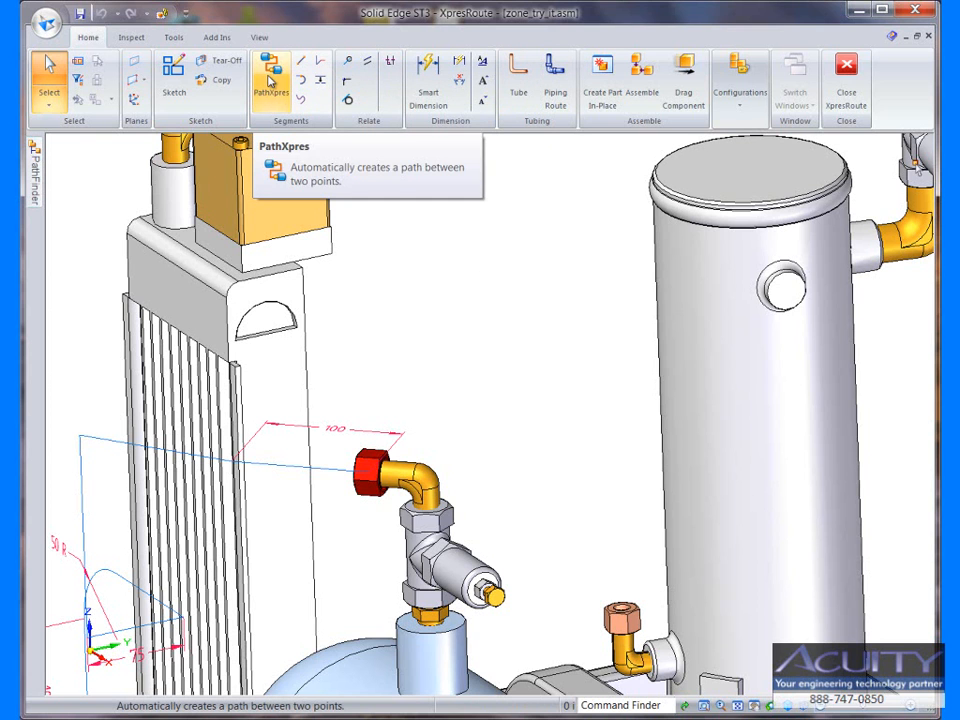
Route a PathXpres path from the brass block's top fitting to the copper fitting by the tank
{"action": "left_click", "coordinate": [271, 75]}
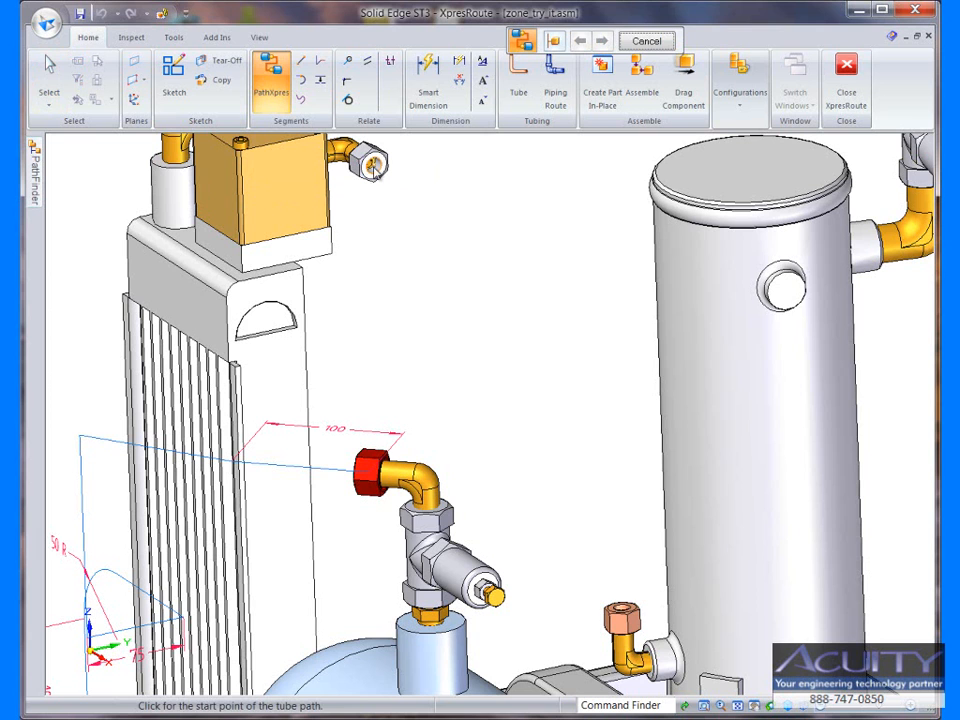
{"action": "left_click", "coordinate": [370, 165]}
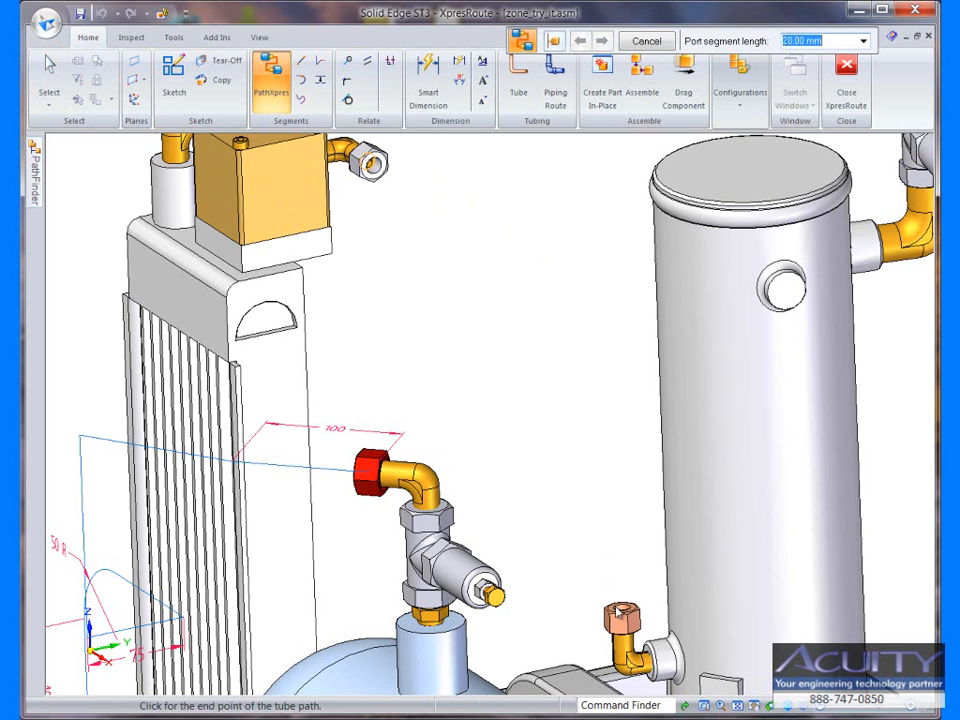
{"action": "left_click", "coordinate": [620, 615]}
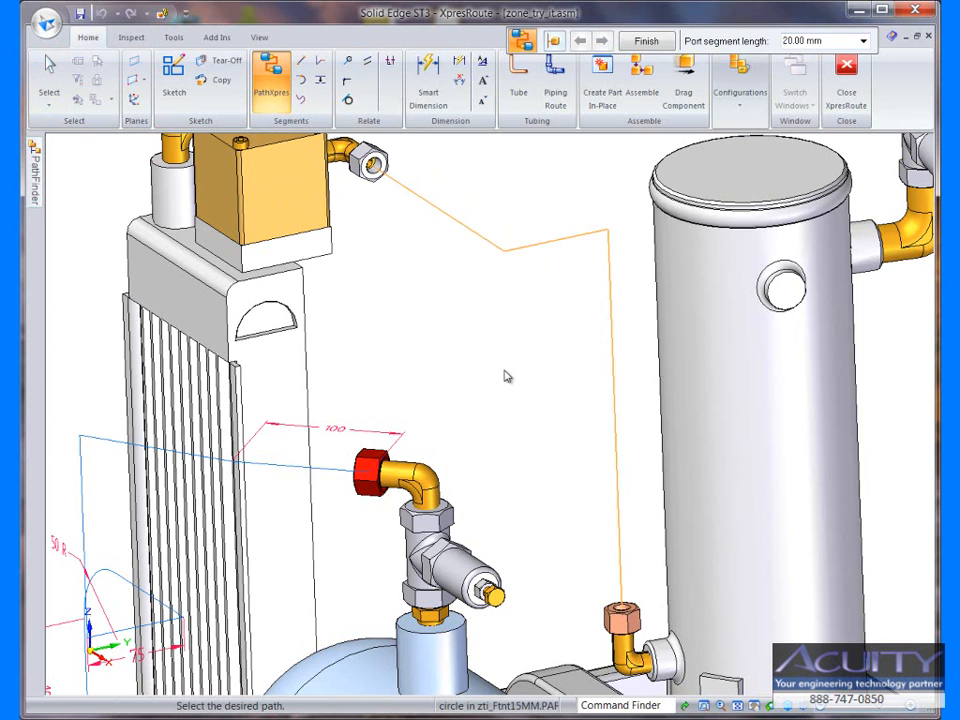
{"action": "left_click", "coordinate": [646, 40]}
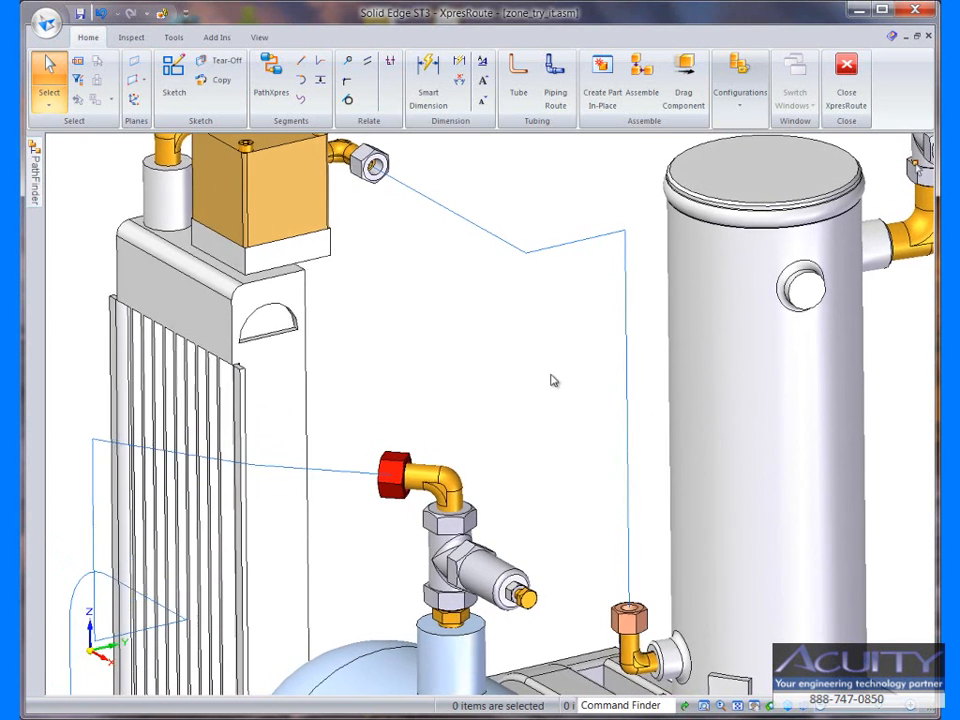
Create copper tube Tube1 along the route path between the two fittings
{"action": "left_click", "coordinate": [518, 75]}
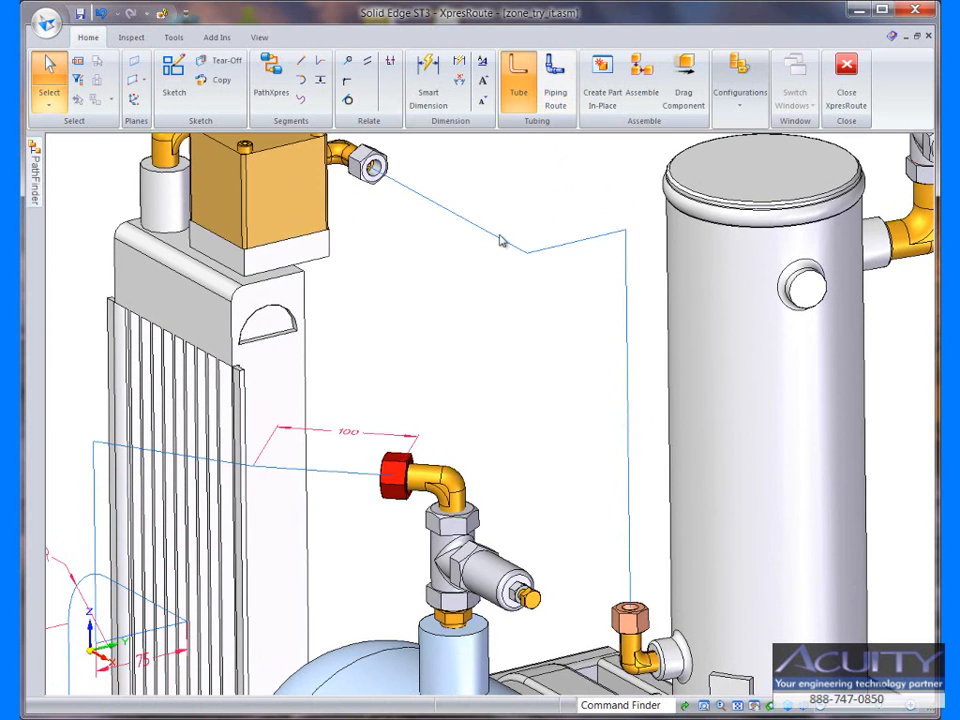
{"action": "left_click", "coordinate": [518, 80]}
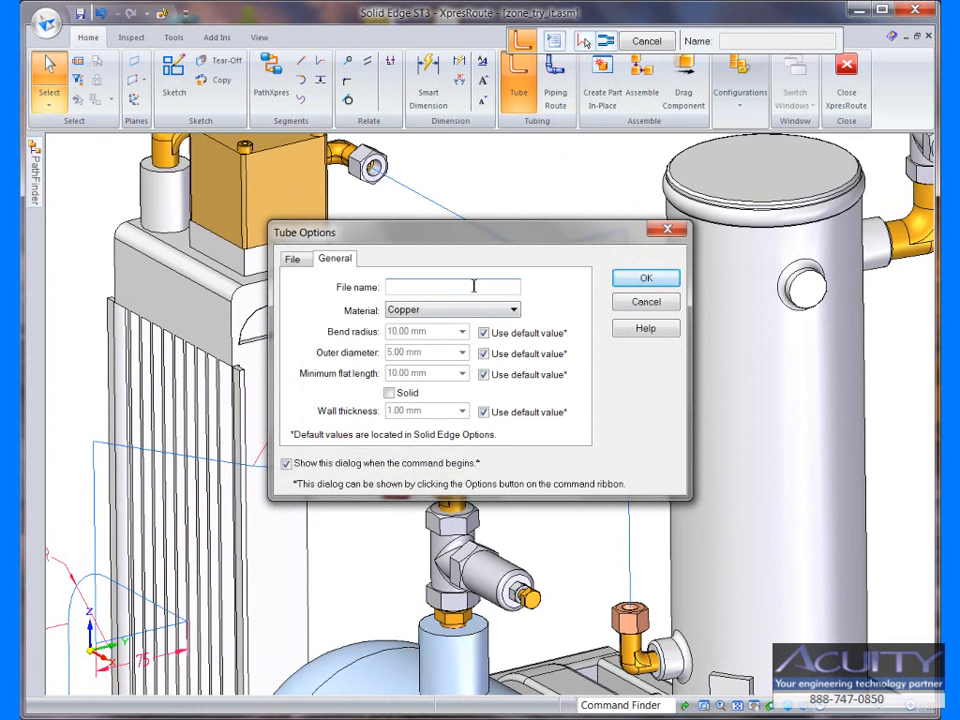
{"action": "type", "text": "Tube1"}
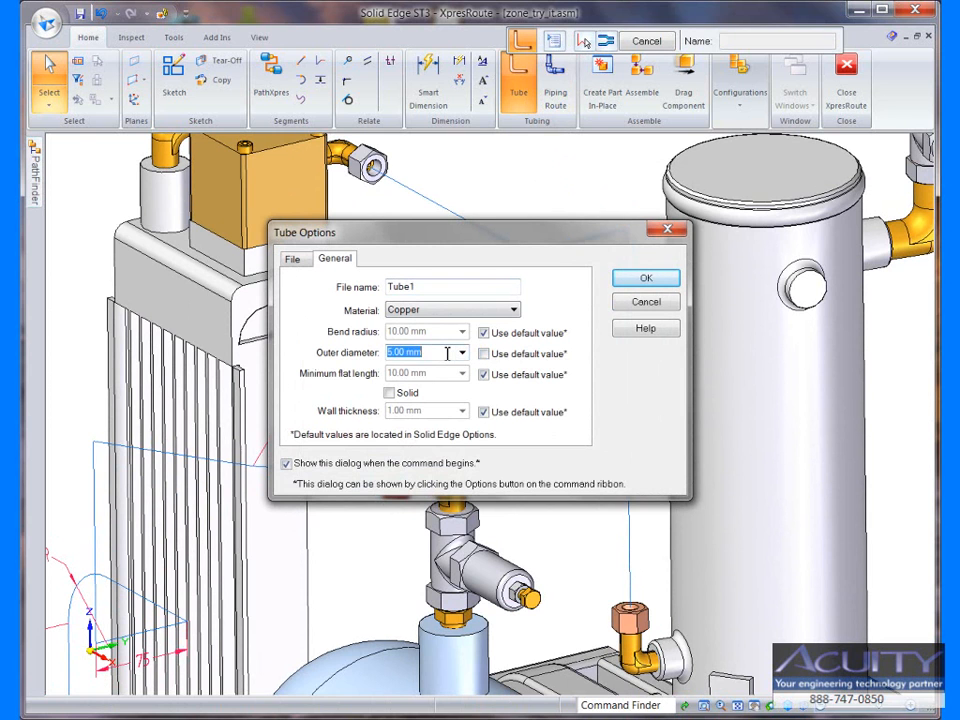
{"action": "left_click", "coordinate": [645, 277]}
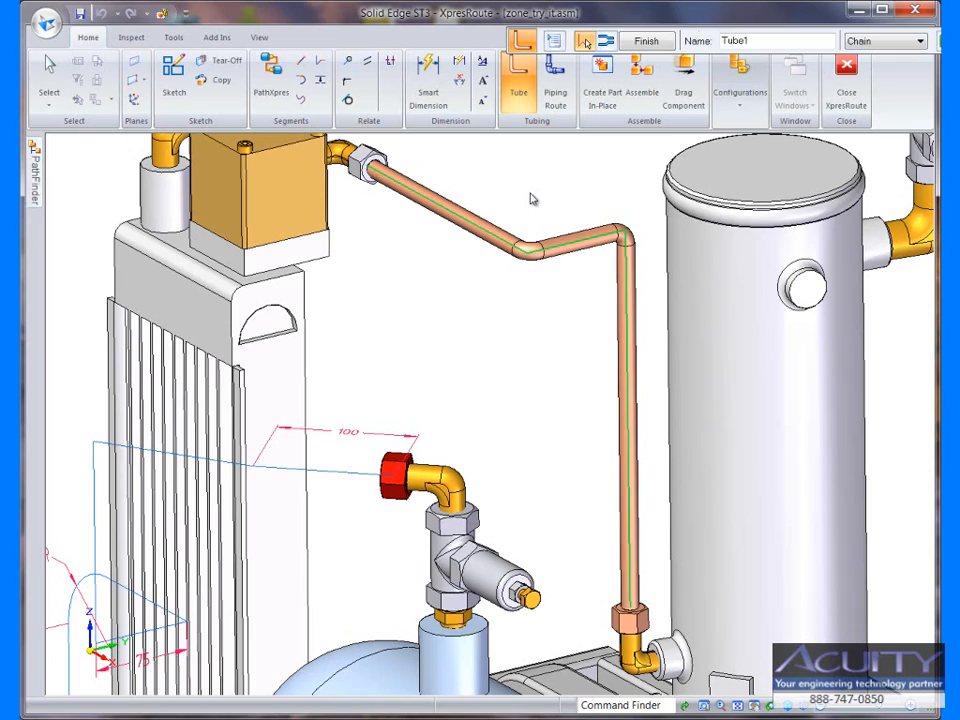
{"action": "left_click", "coordinate": [646, 41]}
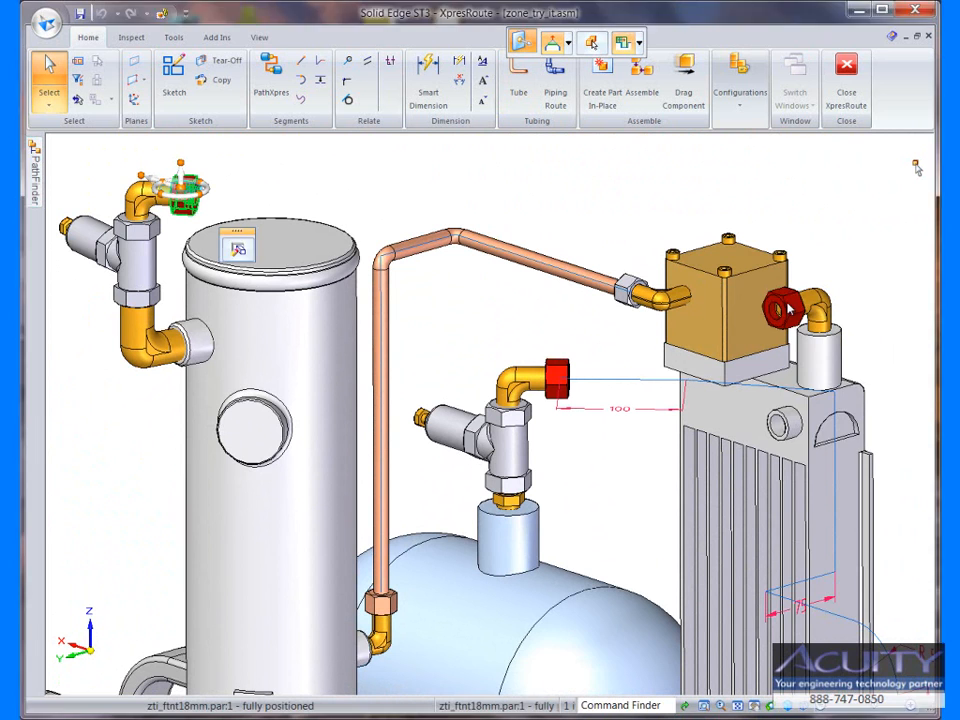
Hide the two end caps on the tank's top elbow and brass block's side elbow
{"action": "right_click", "coordinate": [785, 308]}
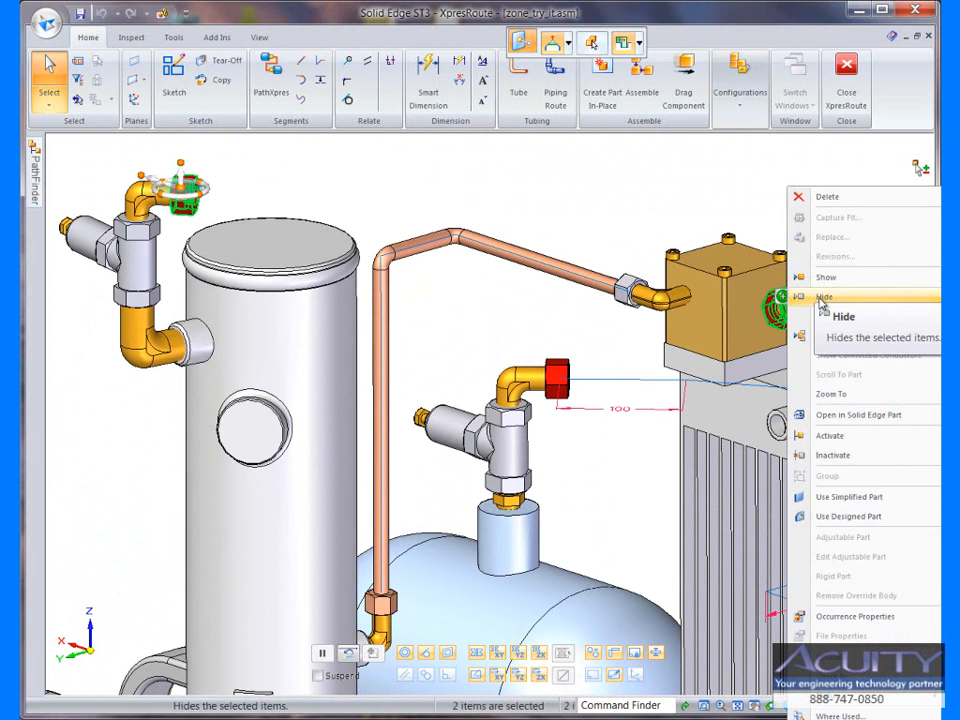
{"action": "left_click", "coordinate": [843, 316]}
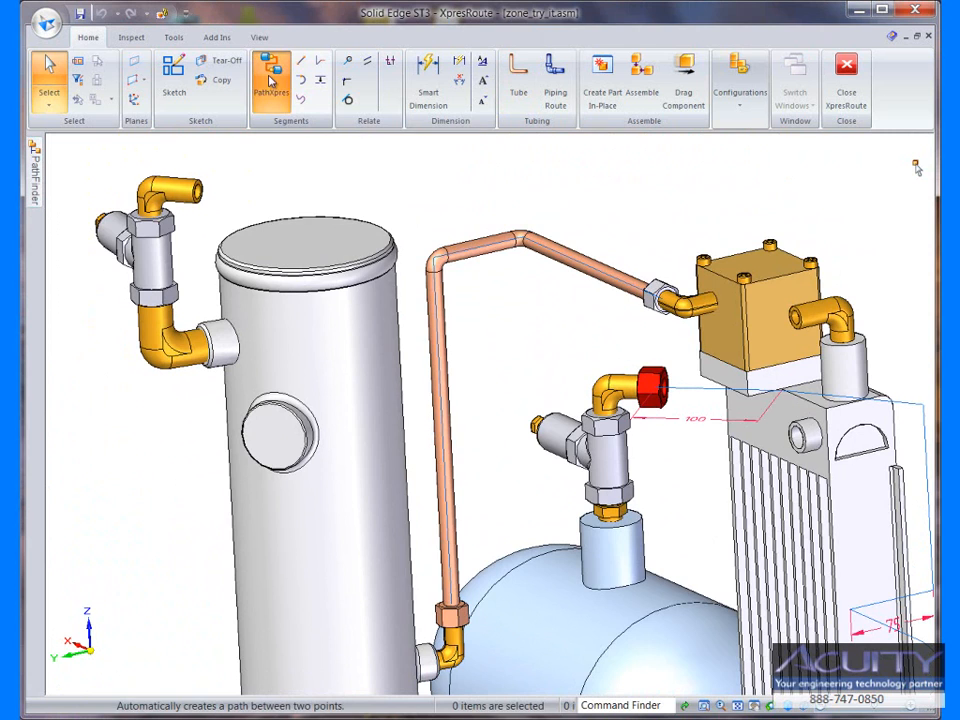
Start PathXpres for a path from the tank's top elbow to the brass block's side elbow
{"action": "left_click", "coordinate": [272, 80]}
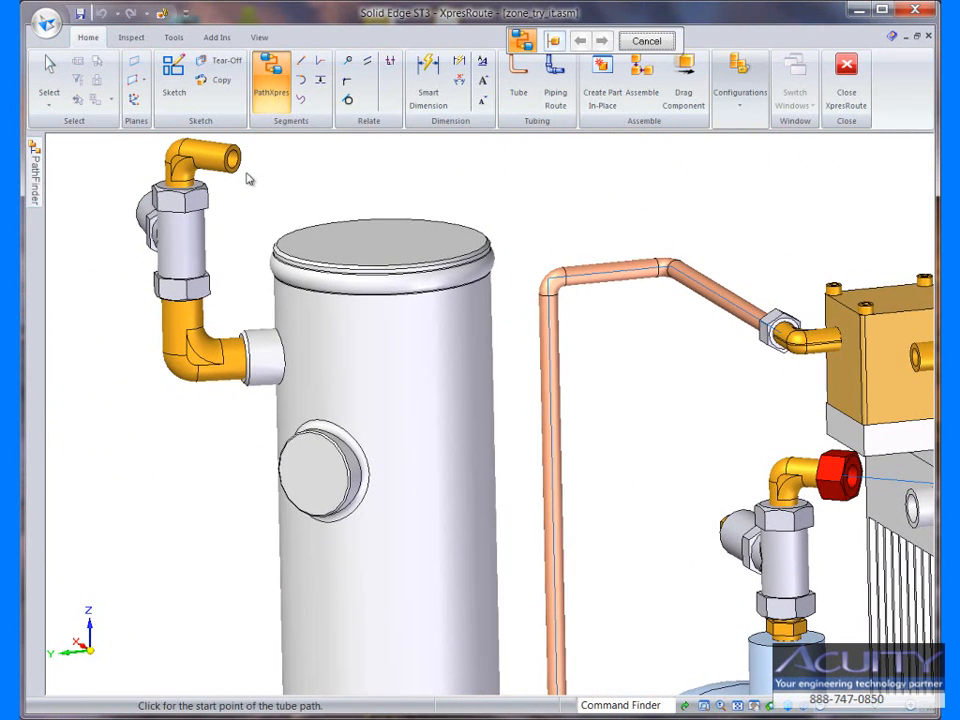
{"action": "mouse_move", "coordinate": [238, 170]}
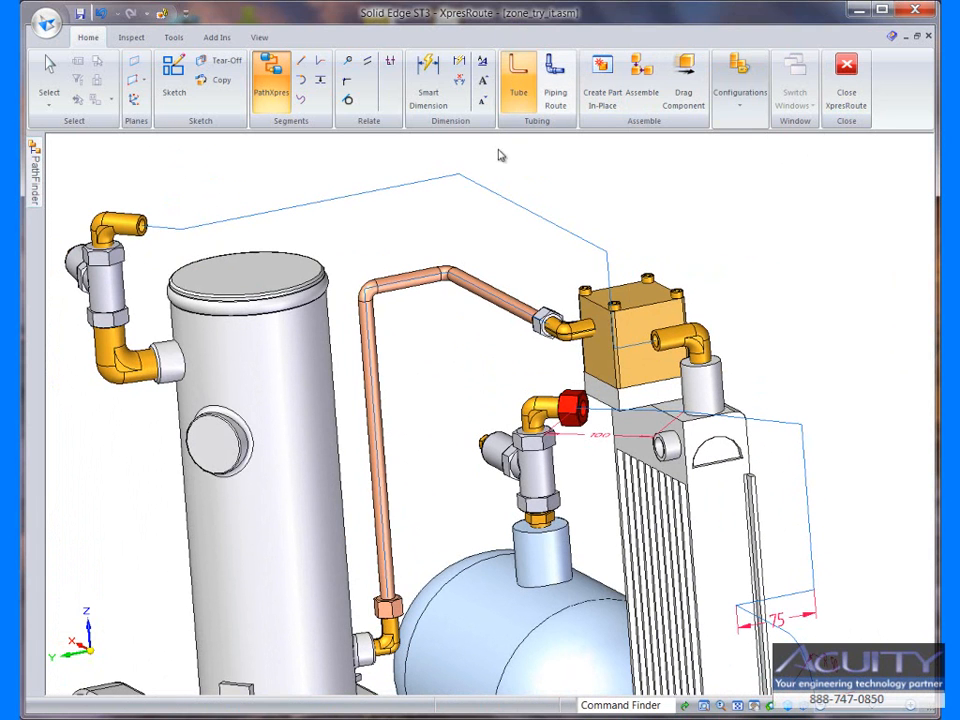
Name the tube Tbe2 with a 15 mm outer diameter and select the new path
{"action": "left_click", "coordinate": [517, 75]}
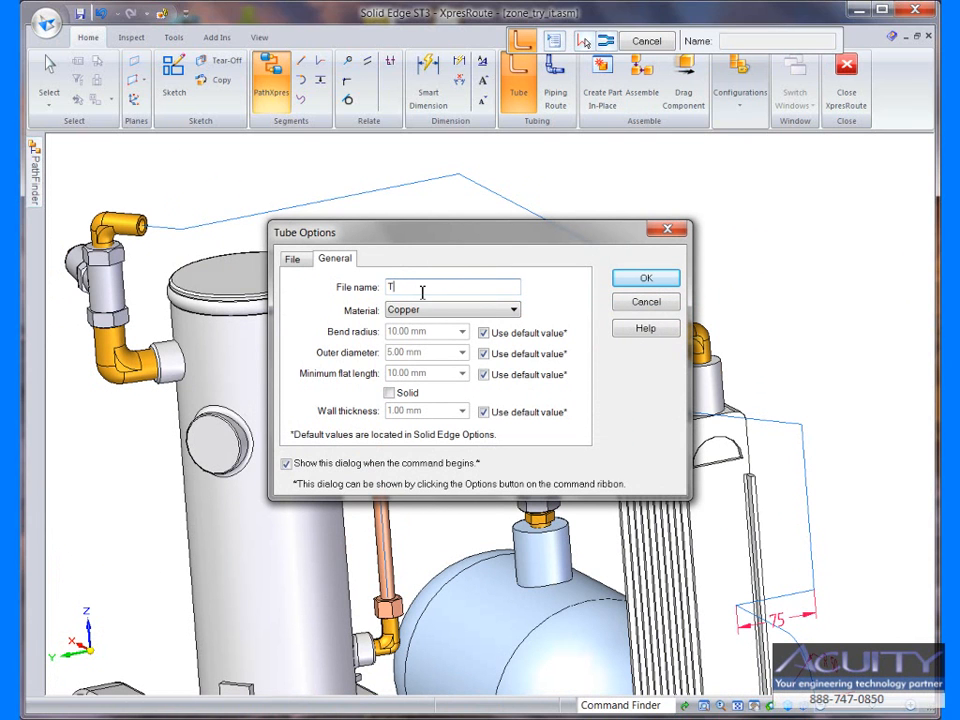
{"action": "type", "text": "be2"}
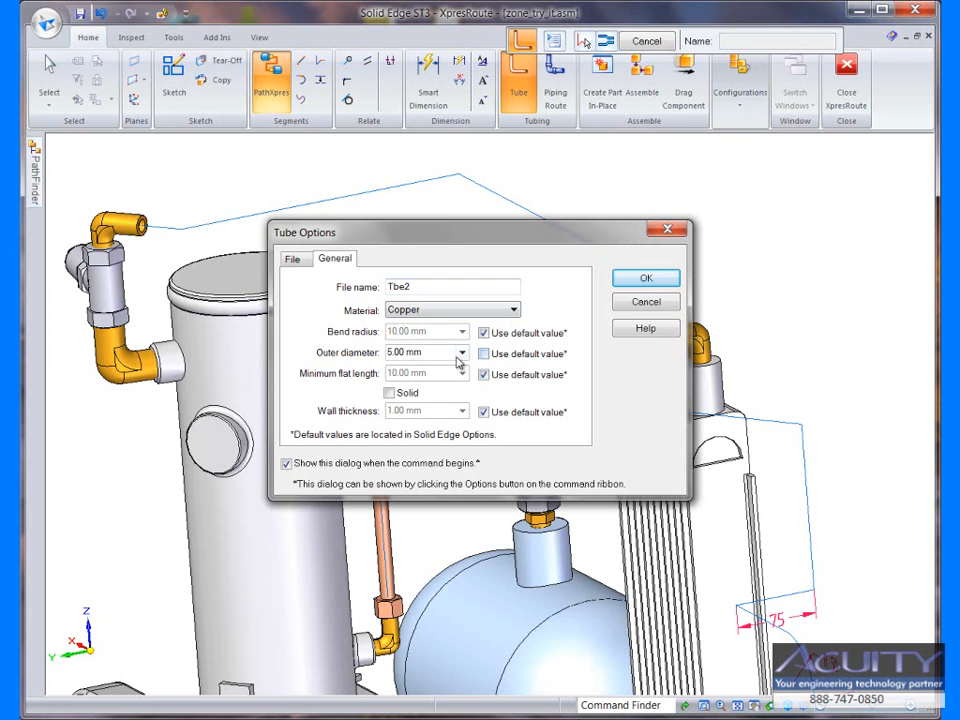
{"action": "type", "text": "15"}
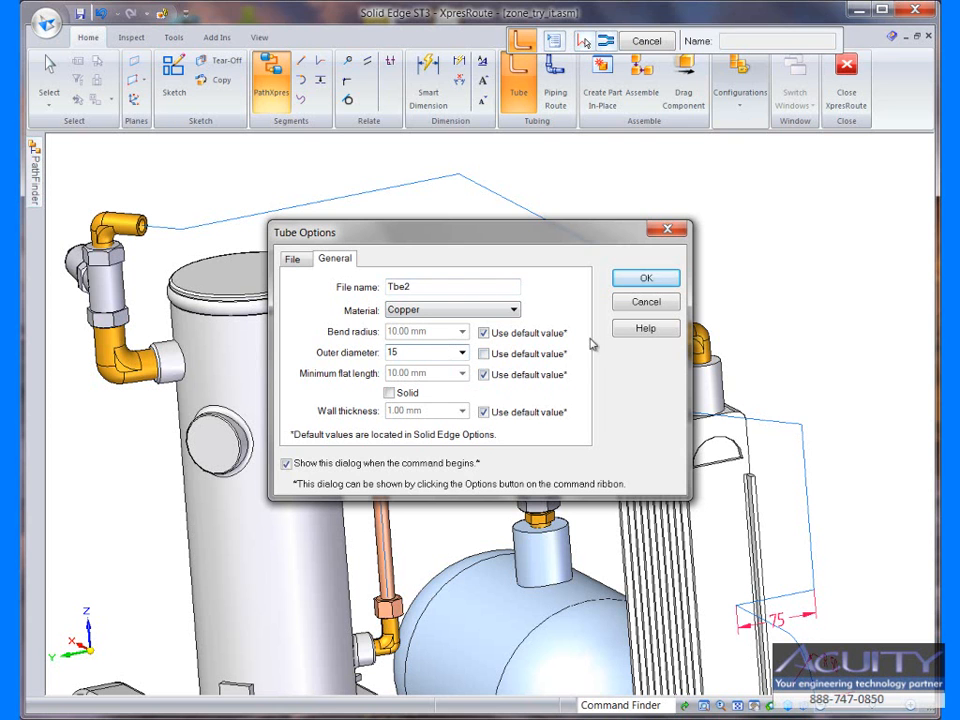
{"action": "left_click", "coordinate": [645, 277]}
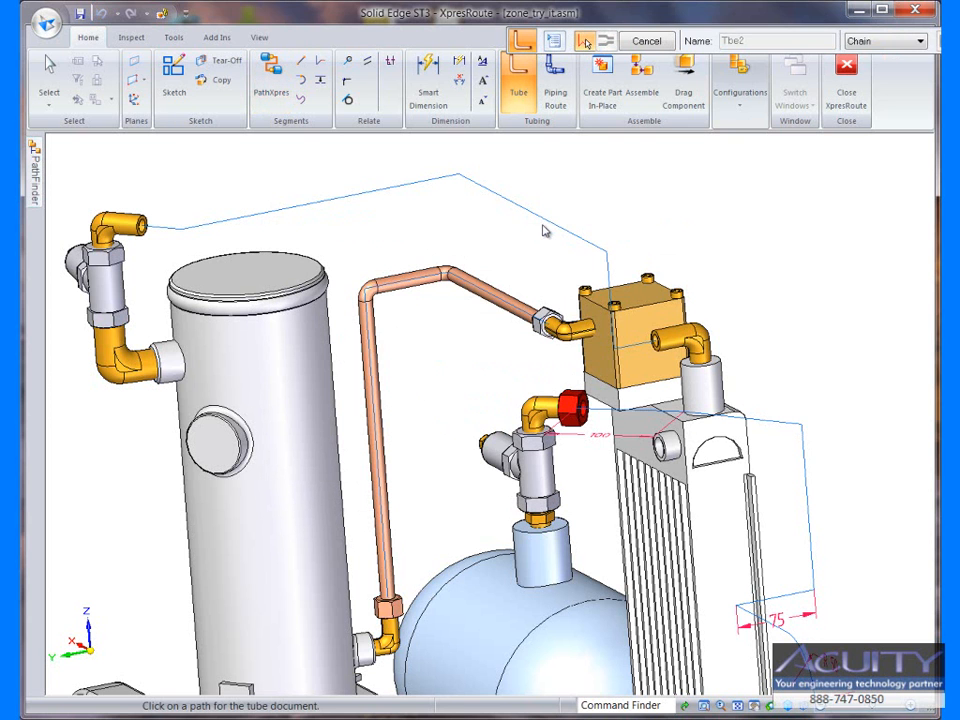
{"action": "mouse_move", "coordinate": [555, 230]}
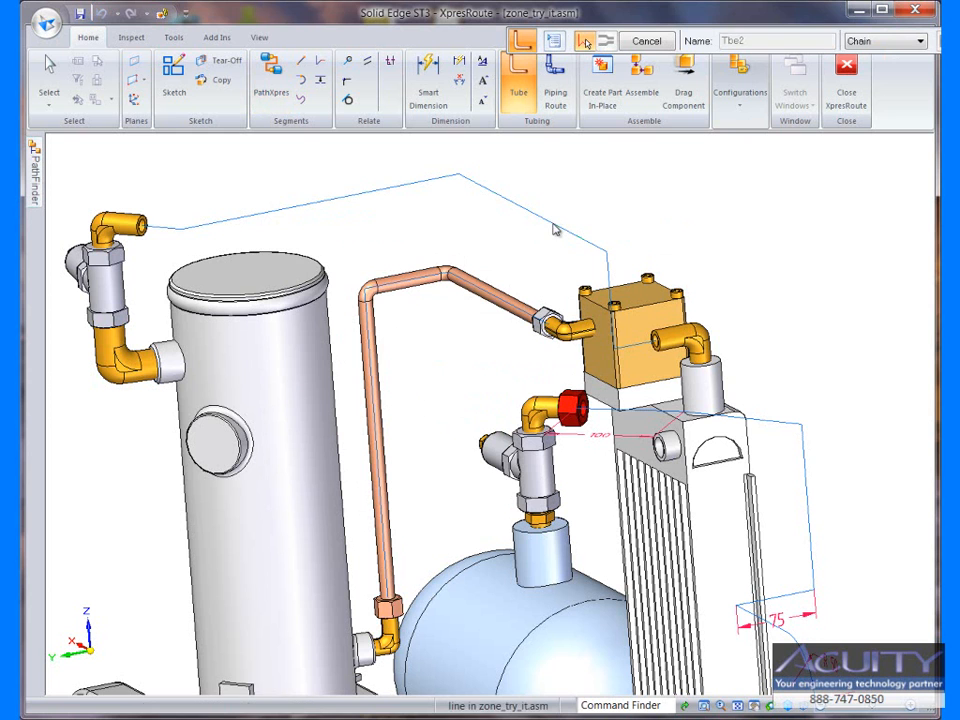
{"action": "left_click", "coordinate": [552, 230]}
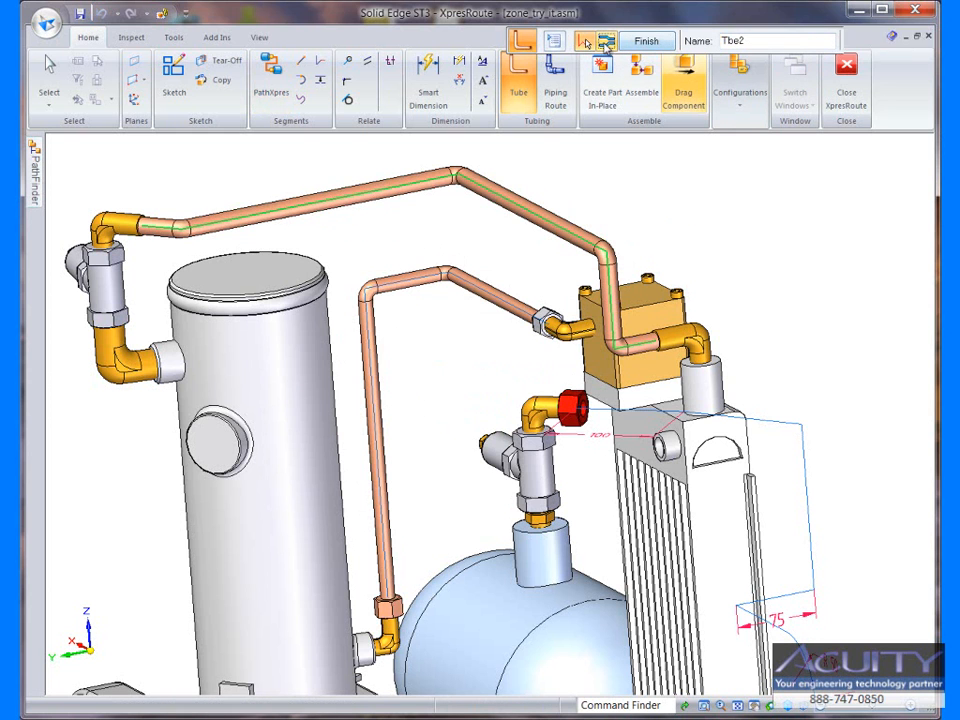
Give Tbe2's first end an expanded end treatment with value 17
{"action": "left_click", "coordinate": [595, 41]}
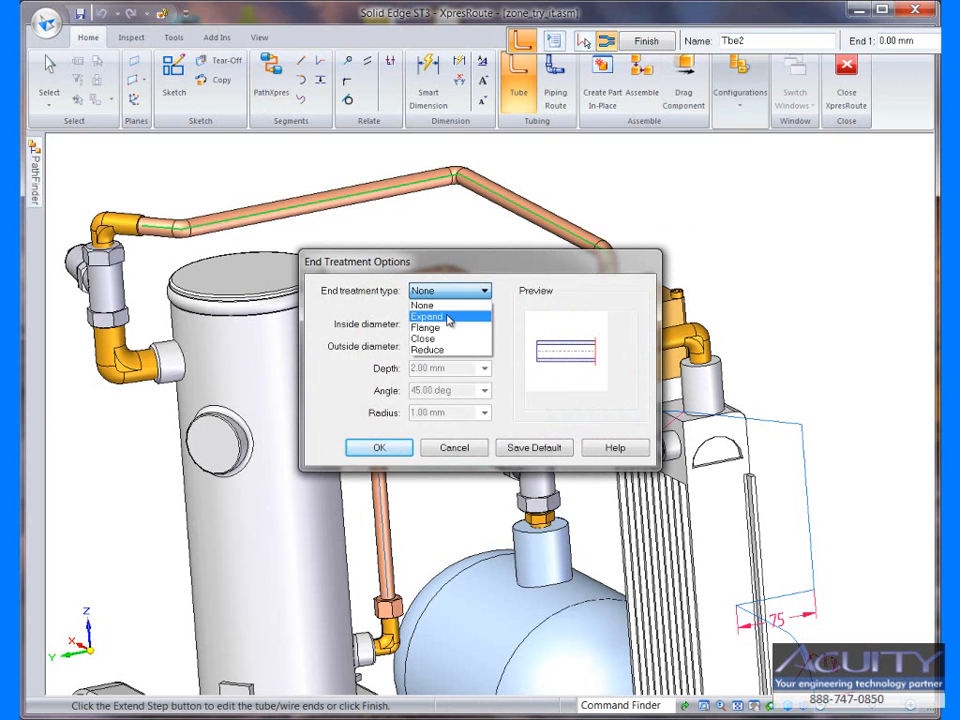
{"action": "left_click", "coordinate": [427, 316]}
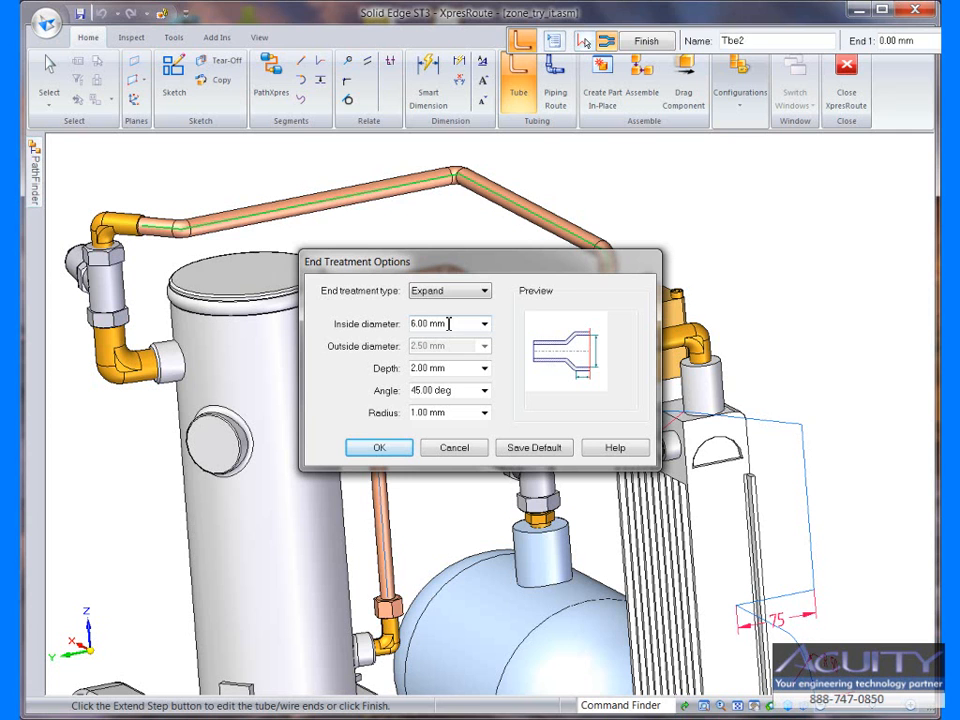
{"action": "type", "text": "17"}
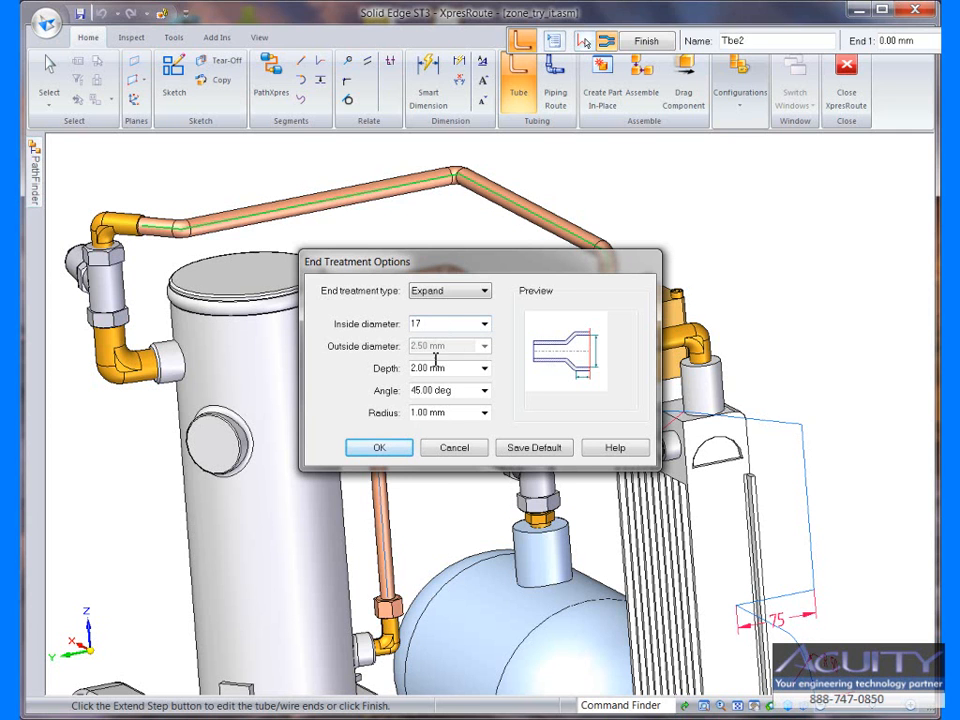
{"action": "left_click", "coordinate": [378, 447]}
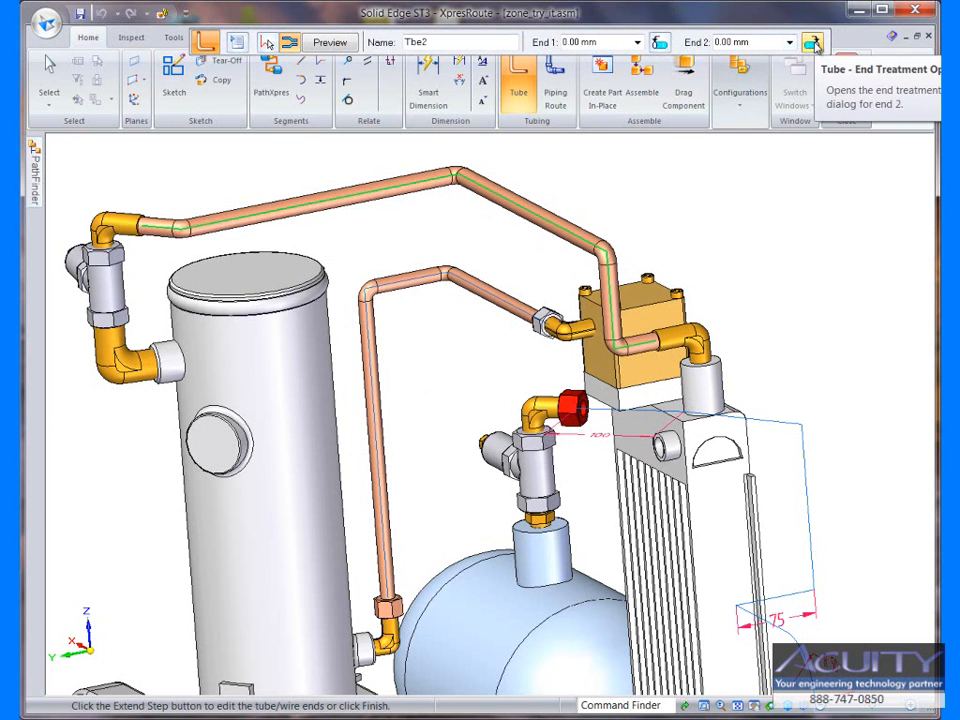
Set Tbe2's second end treatment to Flange
{"action": "left_click", "coordinate": [812, 42]}
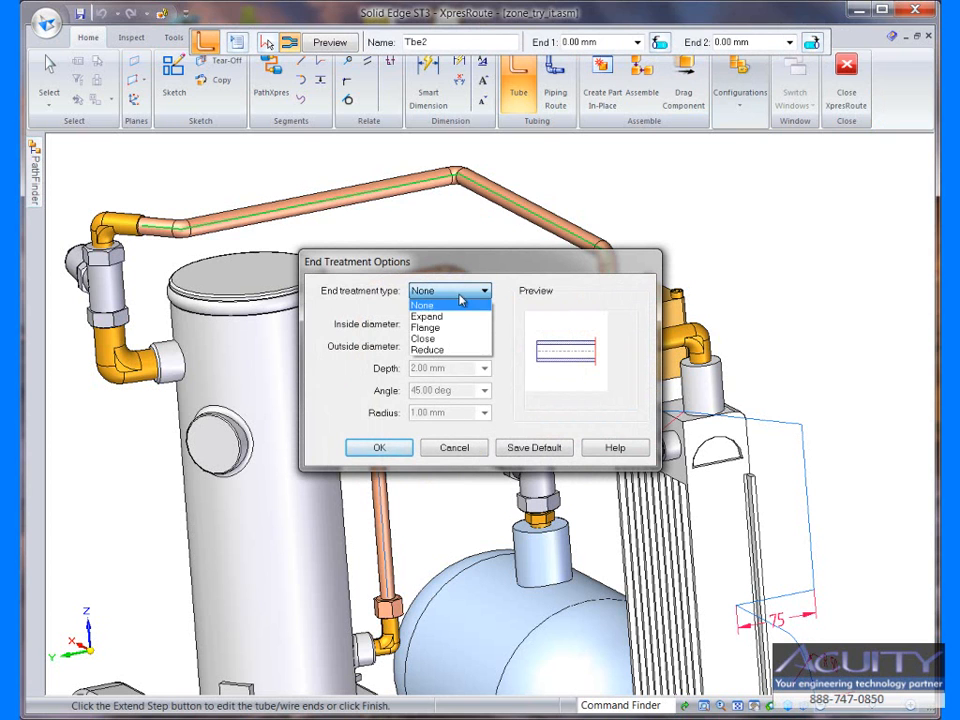
{"action": "left_click", "coordinate": [425, 327]}
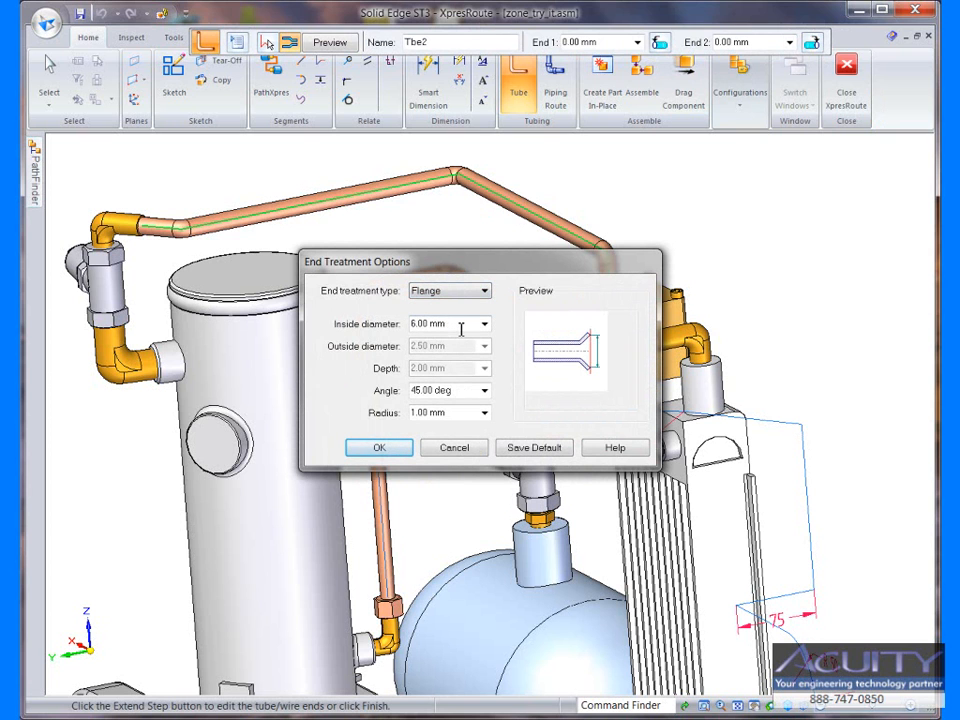
{"action": "left_click", "coordinate": [379, 447]}
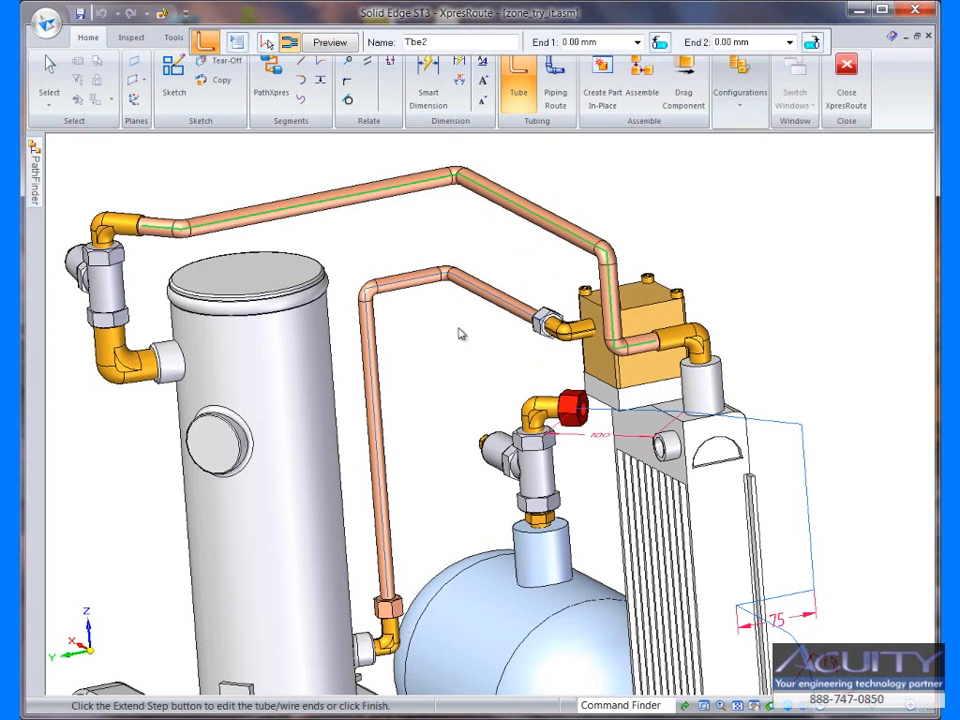
{"action": "mouse_move", "coordinate": [467, 314]}
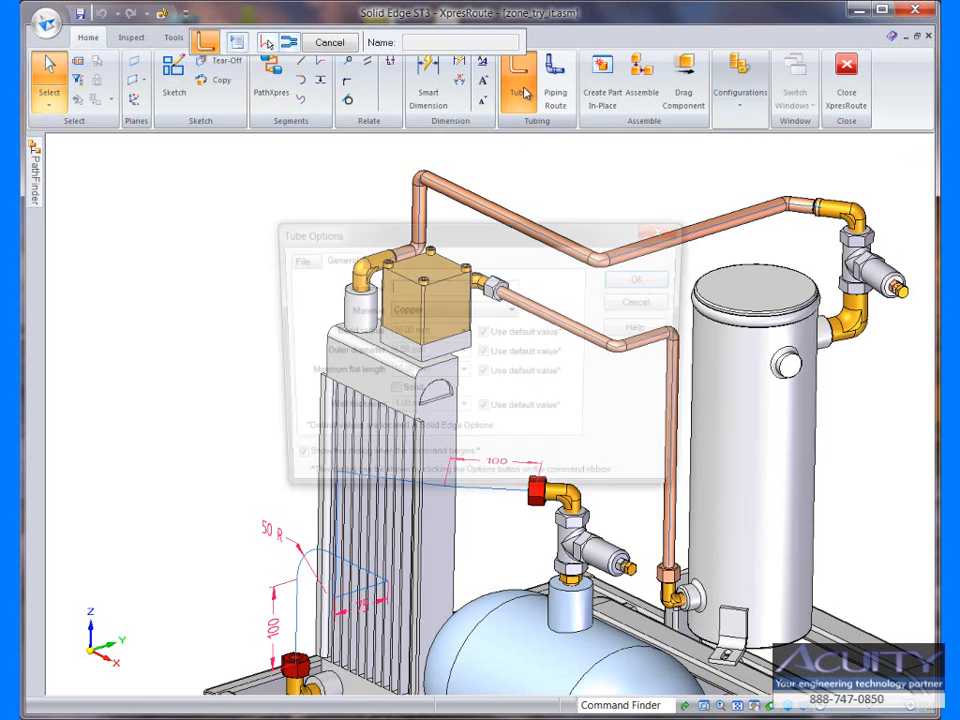
Set up Tube3 with a 15 mm outer diameter and confirm the tube options
{"action": "type", "text": "T"}
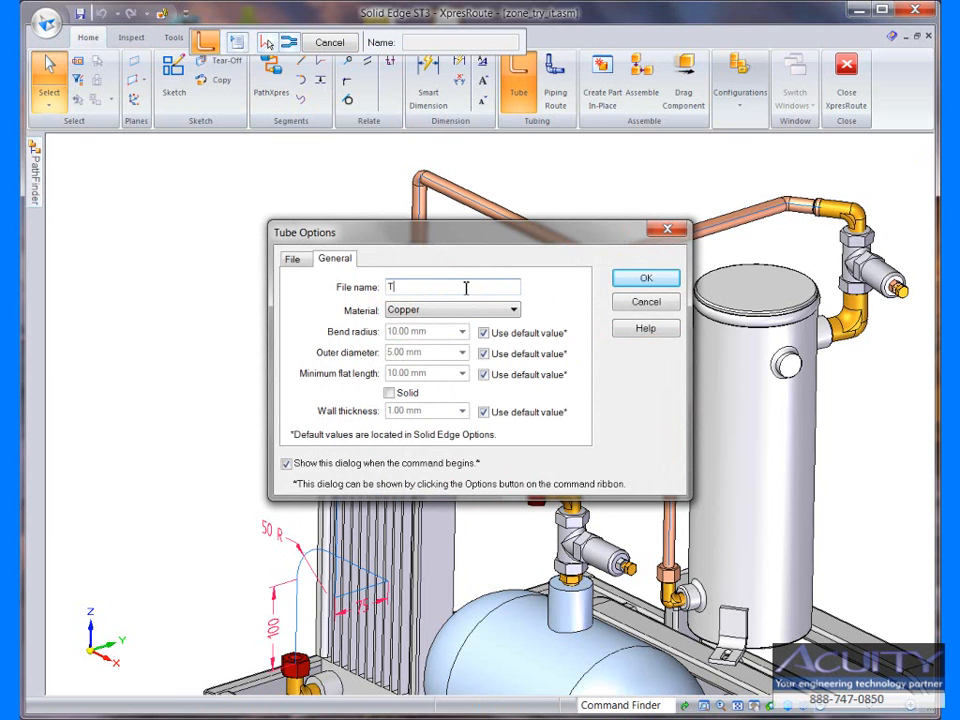
{"action": "type", "text": "ube3"}
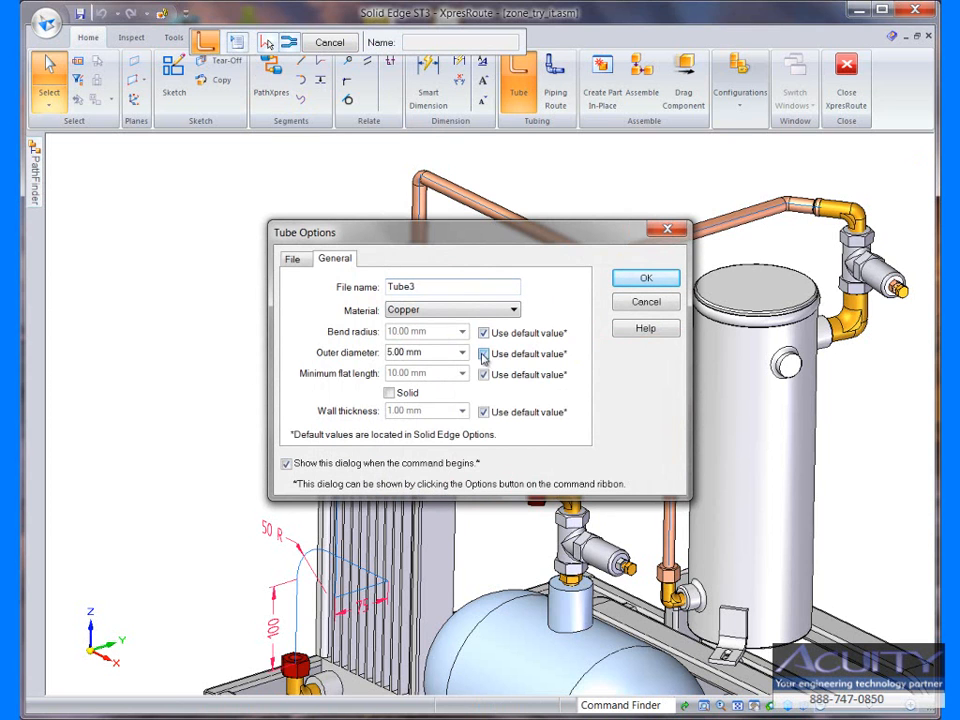
{"action": "type", "text": "15"}
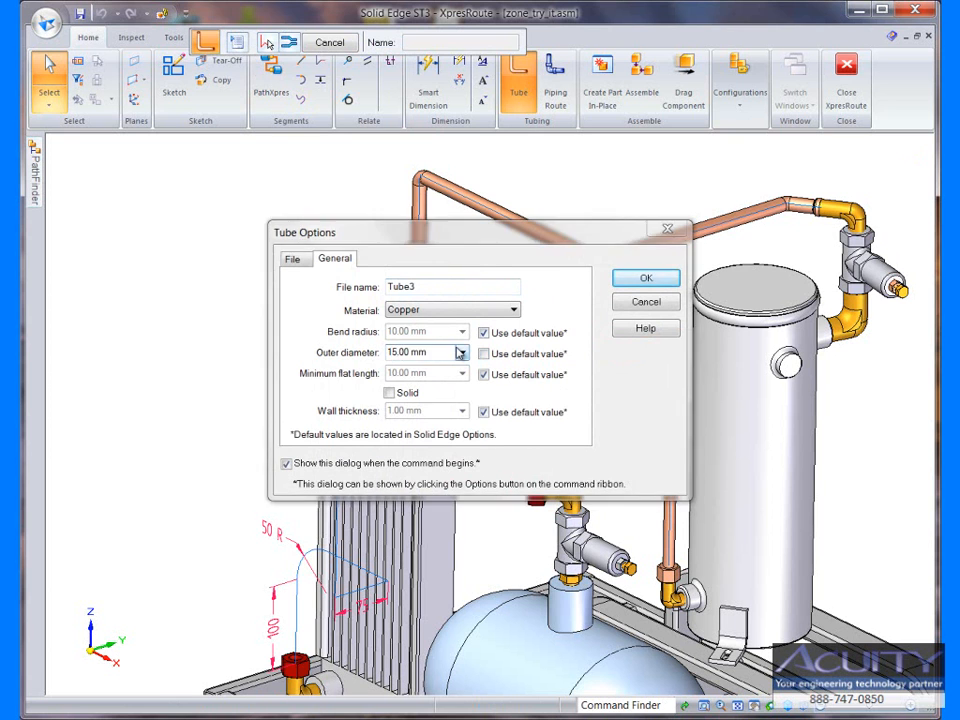
{"action": "left_click", "coordinate": [645, 278]}
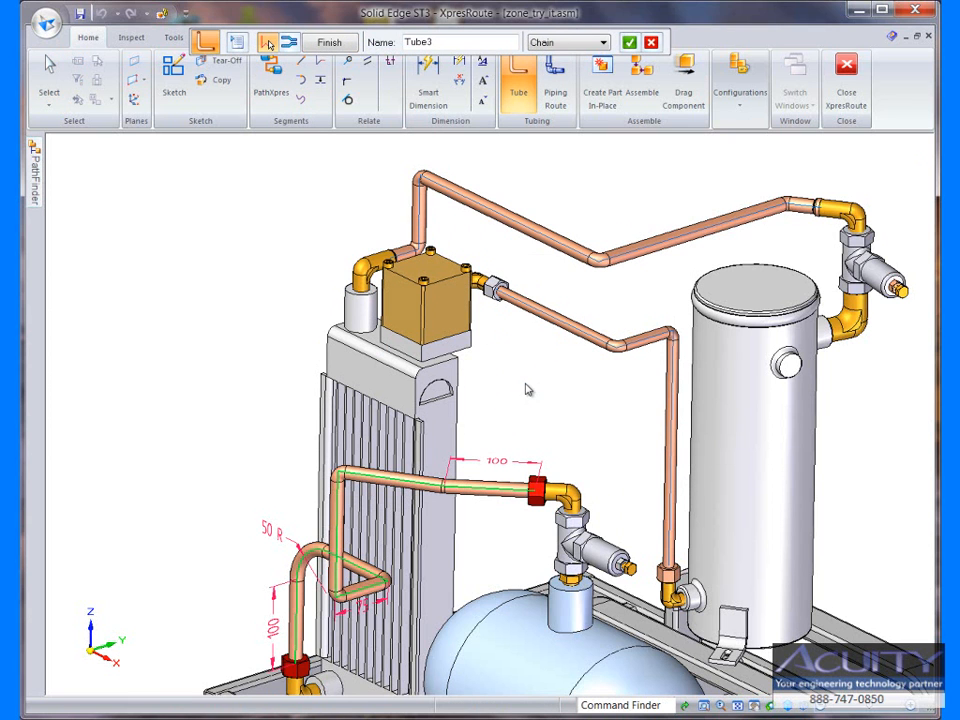
{"action": "mouse_move", "coordinate": [540, 384]}
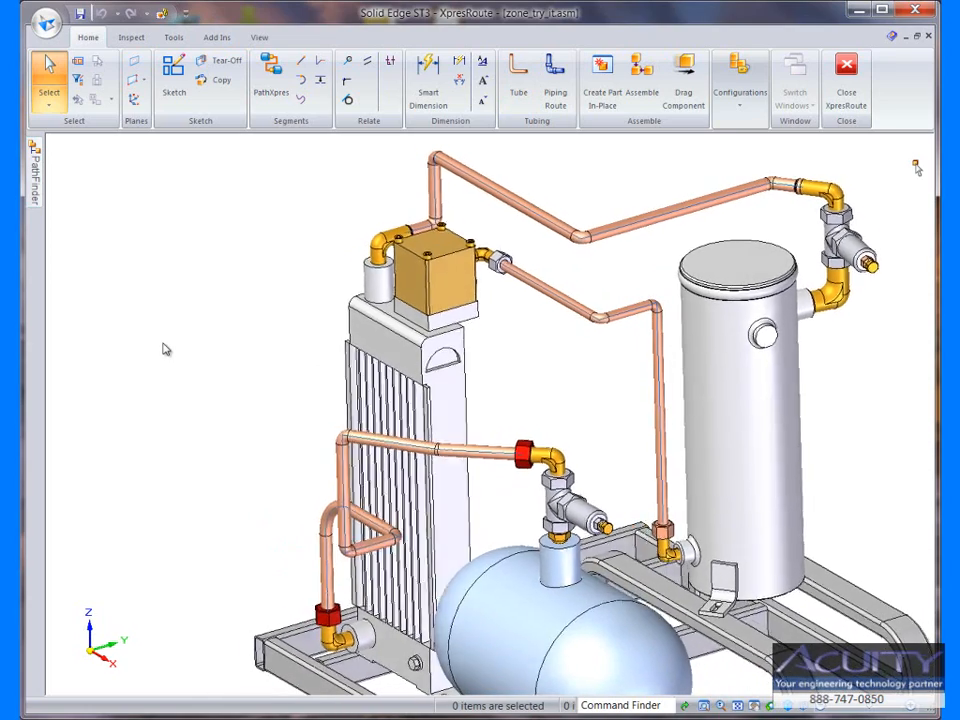
Generate Tube3's bend table, compare X,Y,Z and length/rotation formats, then close it
{"action": "left_click", "coordinate": [173, 37]}
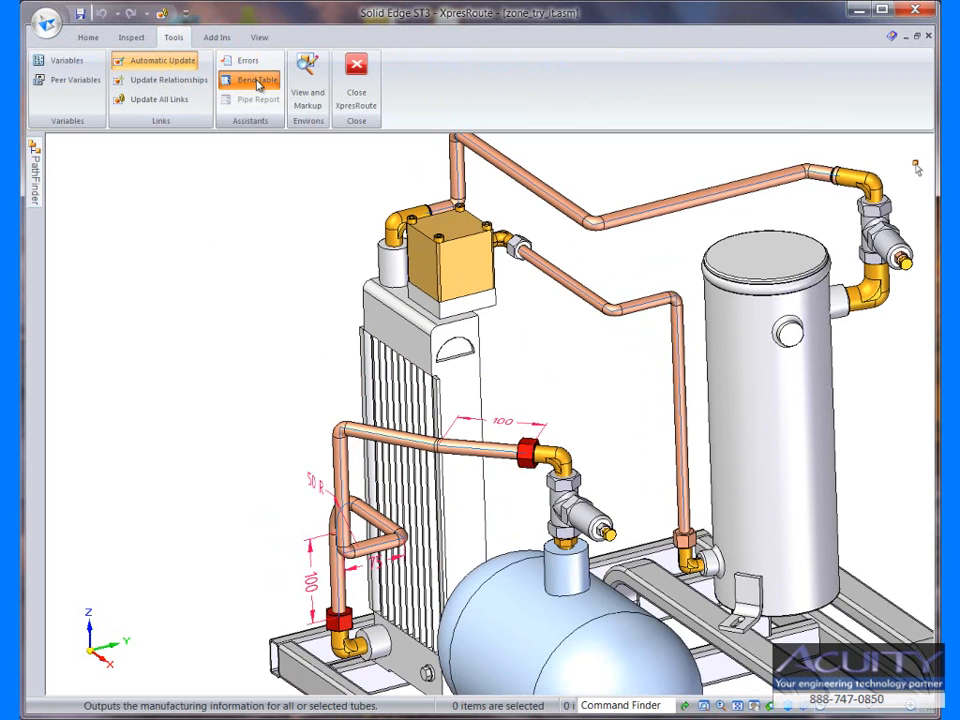
{"action": "left_click", "coordinate": [257, 79]}
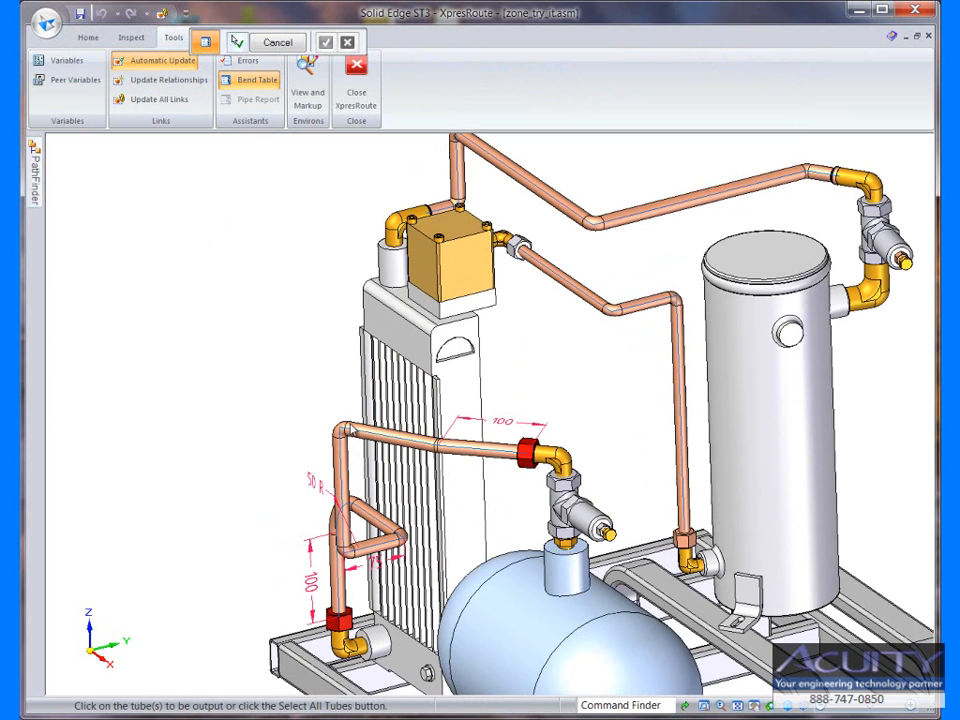
{"action": "left_click", "coordinate": [355, 430]}
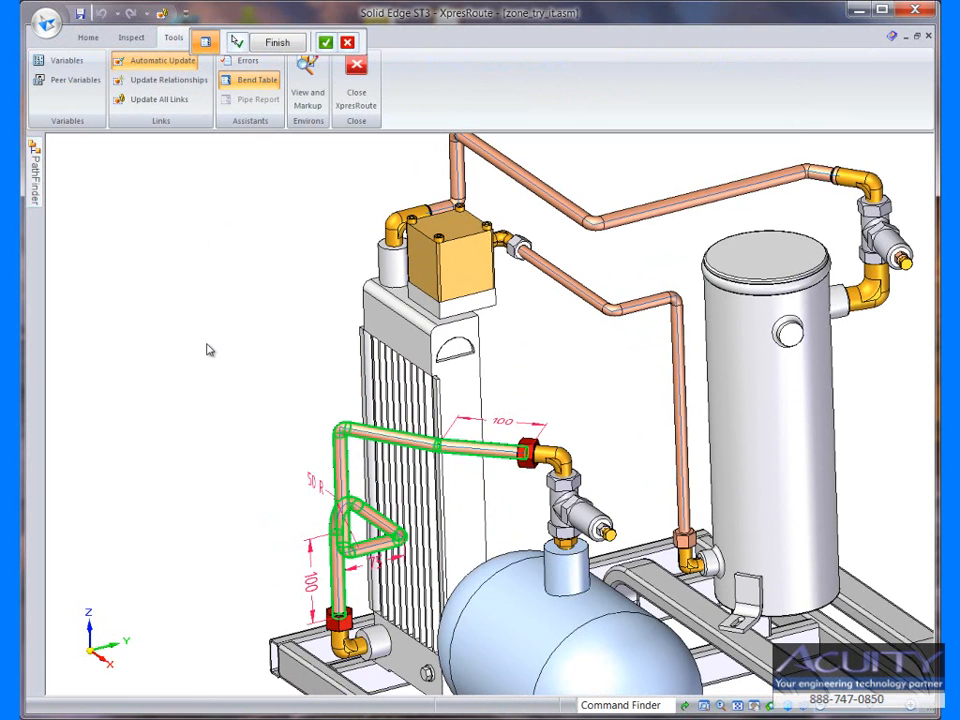
{"action": "left_click", "coordinate": [255, 80]}
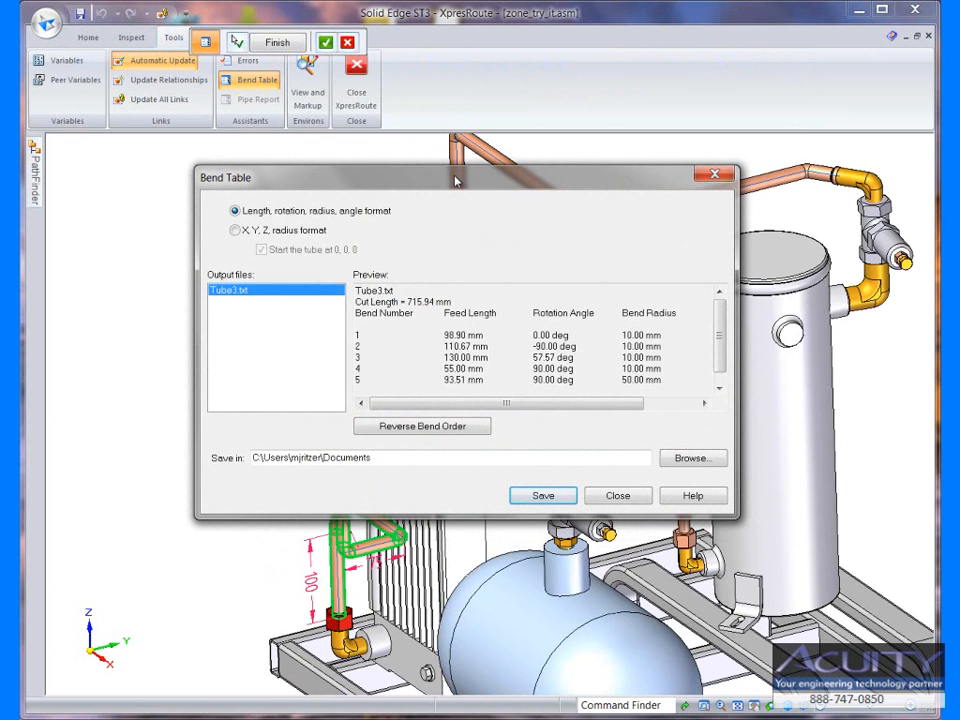
{"action": "mouse_move", "coordinate": [443, 242]}
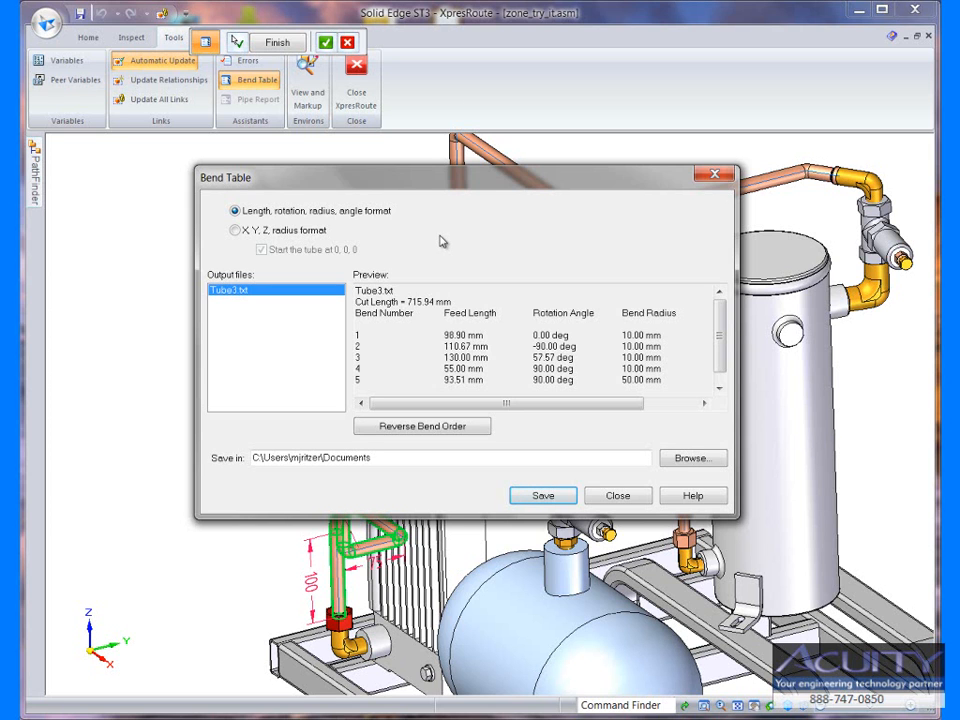
{"action": "left_click", "coordinate": [235, 230]}
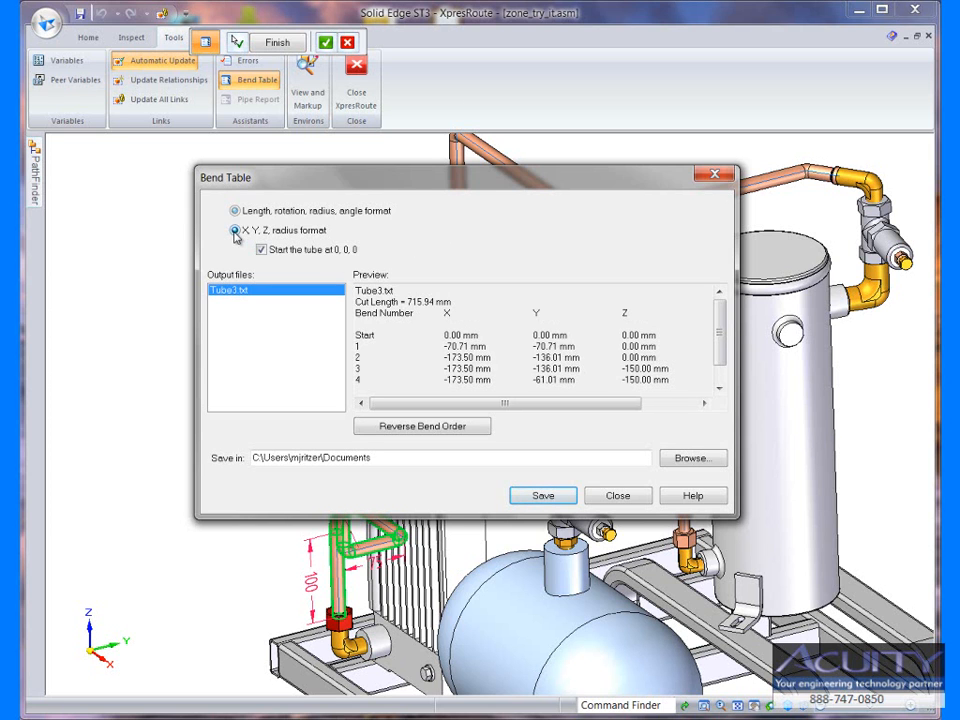
{"action": "left_click", "coordinate": [235, 210]}
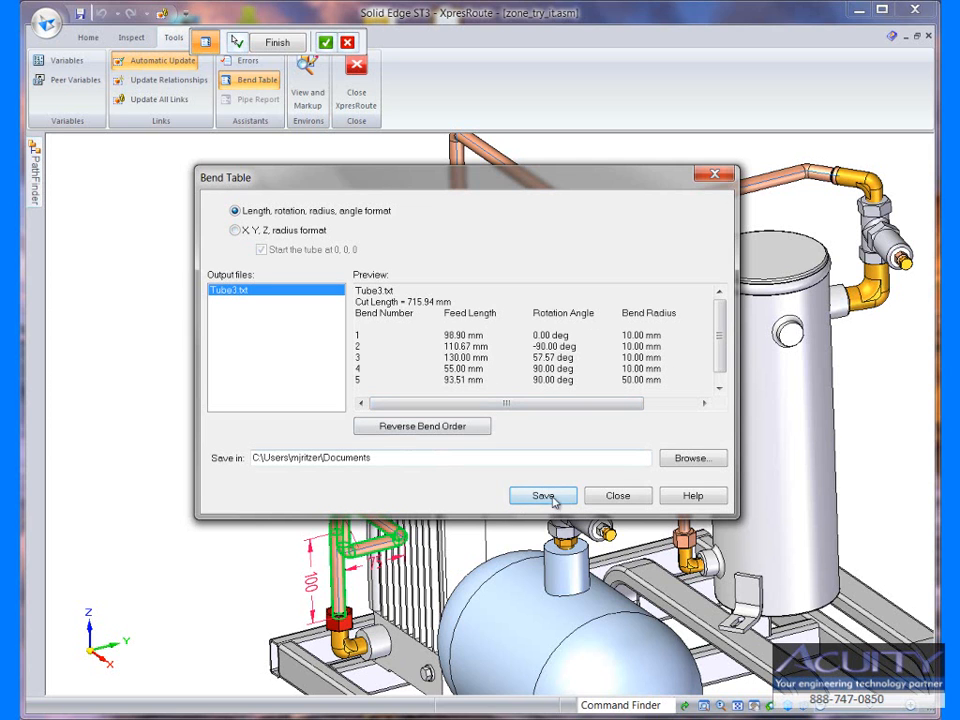
{"action": "mouse_move", "coordinate": [527, 500]}
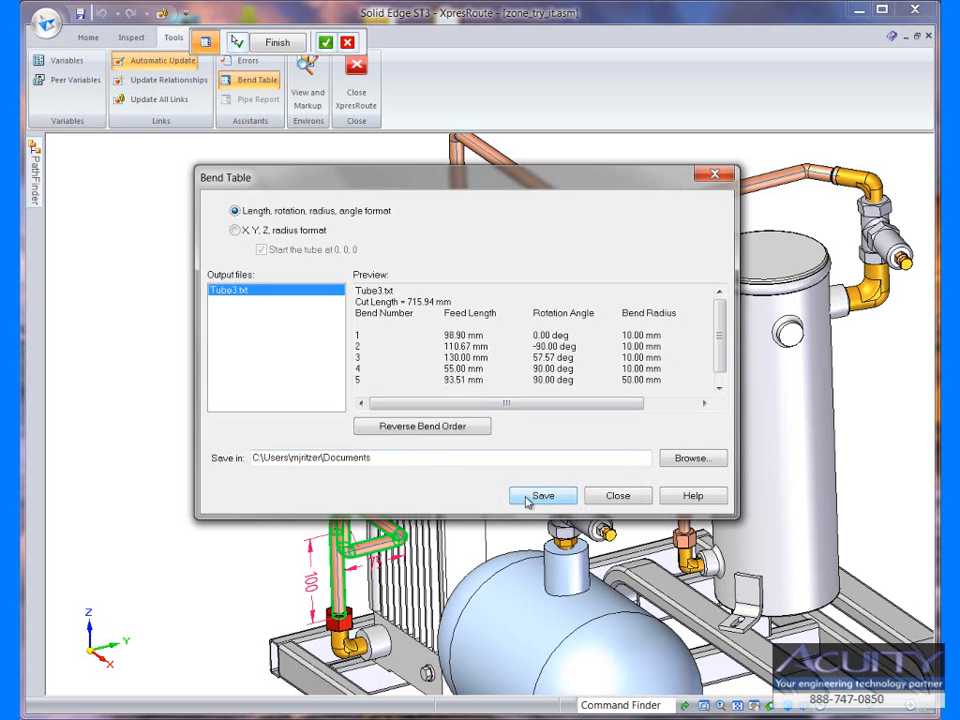
{"action": "mouse_move", "coordinate": [557, 497]}
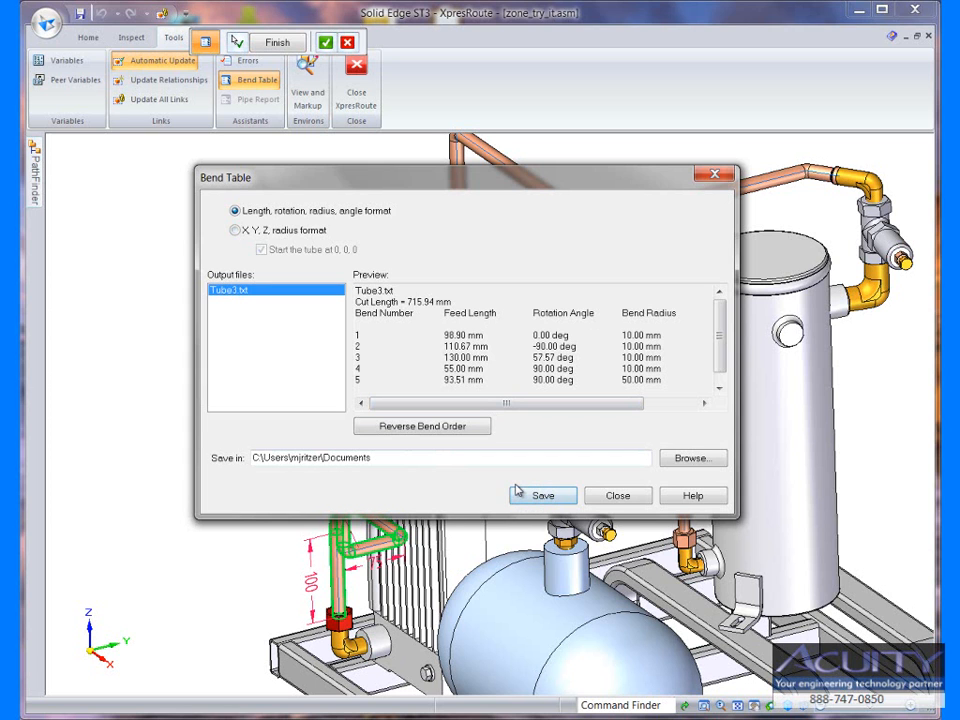
{"action": "mouse_move", "coordinate": [408, 318]}
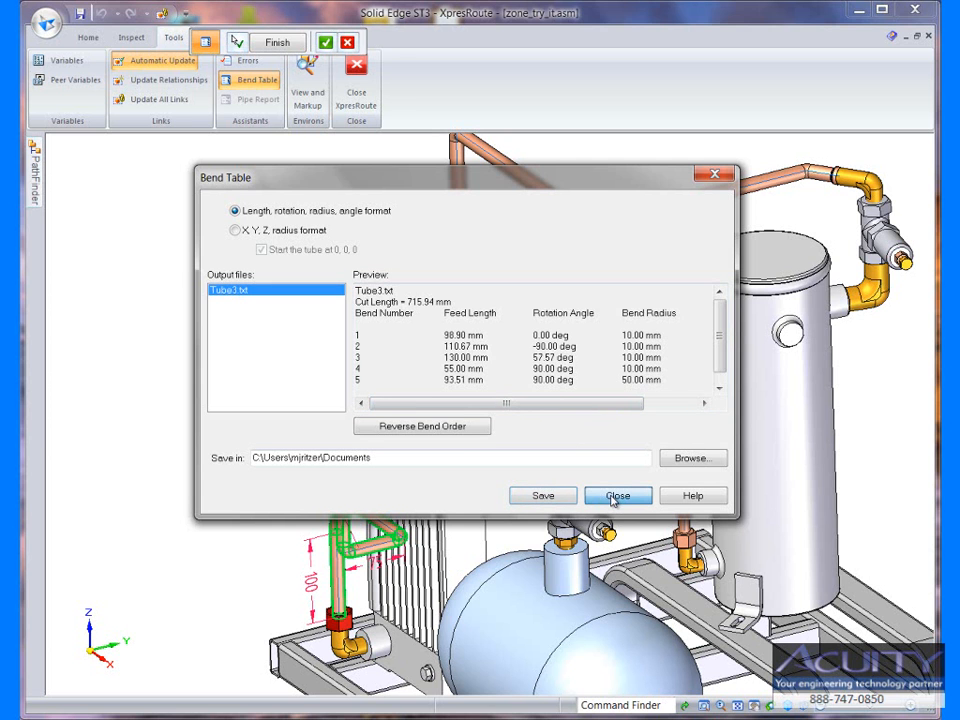
{"action": "left_click", "coordinate": [618, 495]}
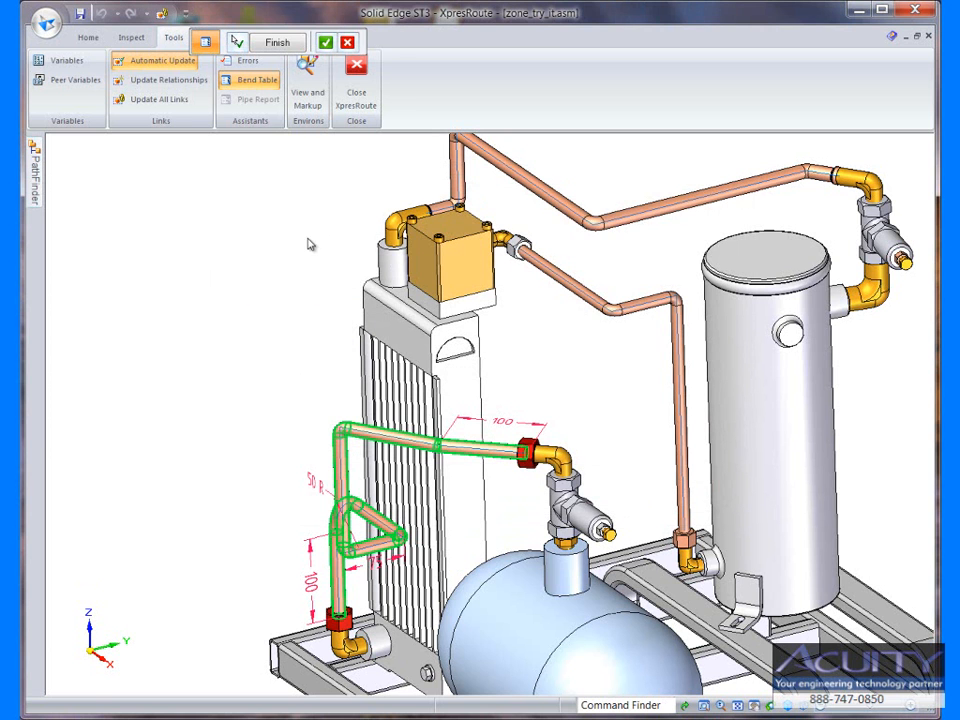
Regenerate Tube3's bend table after the 125 mm and 75 R changes, then close it
{"action": "left_click", "coordinate": [277, 42]}
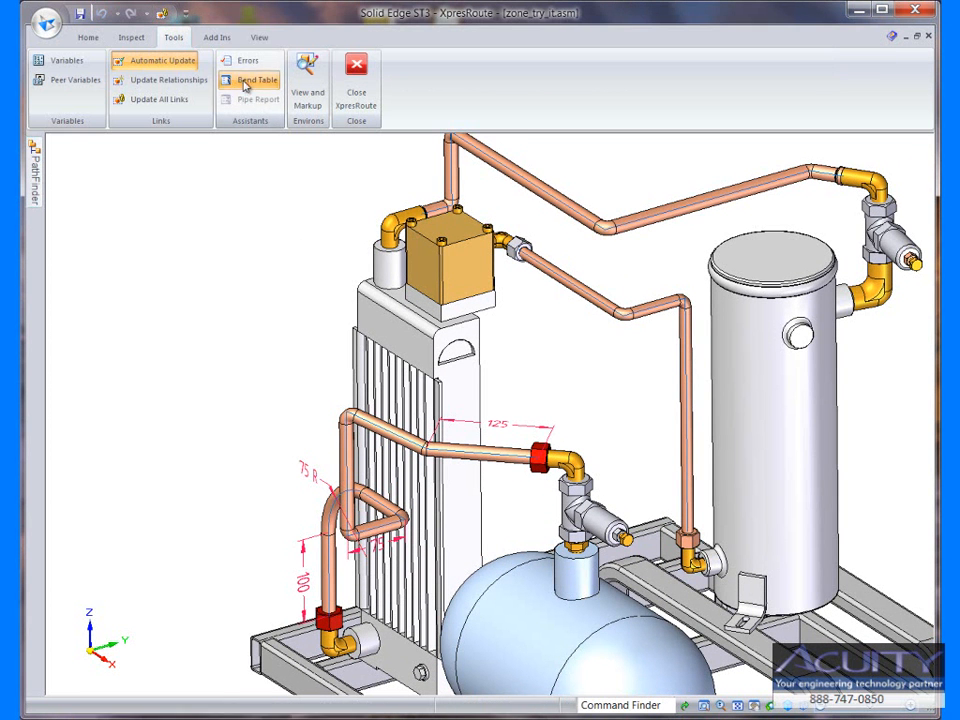
{"action": "left_click", "coordinate": [256, 79]}
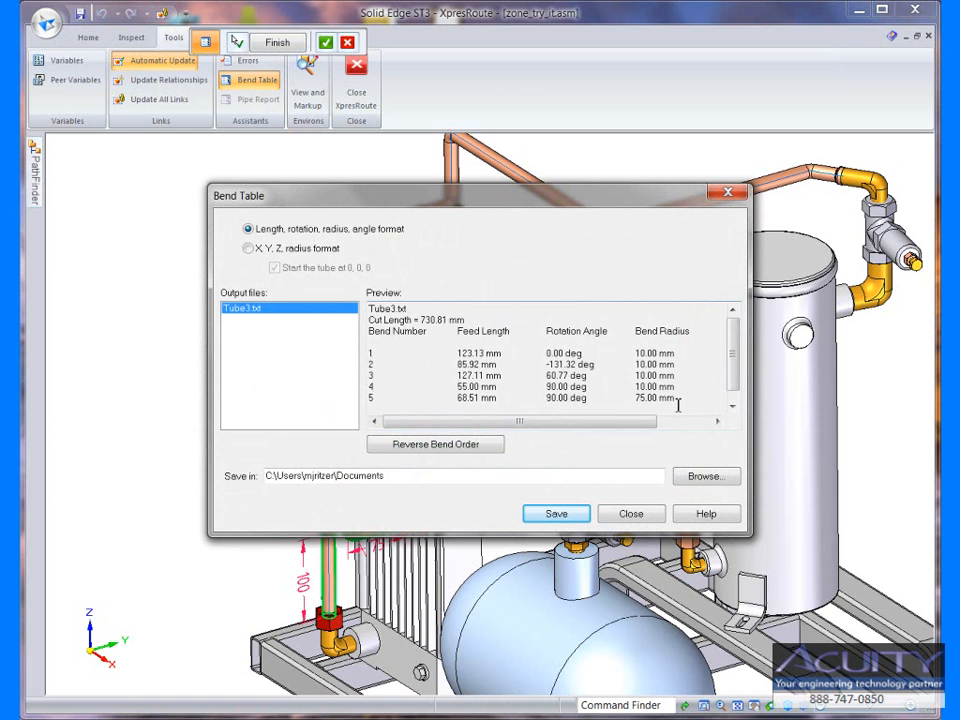
{"action": "left_click", "coordinate": [630, 513]}
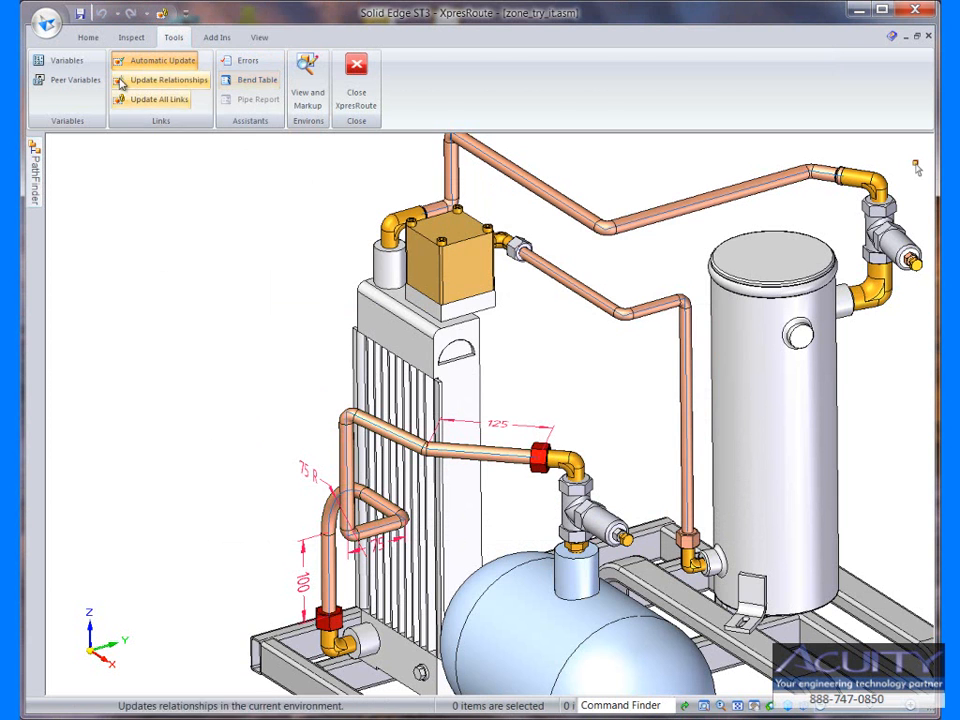
Close XpresRoute, edit Sketch_1's profile, and retype its 500 mm dimension as 750
{"action": "left_click", "coordinate": [88, 37]}
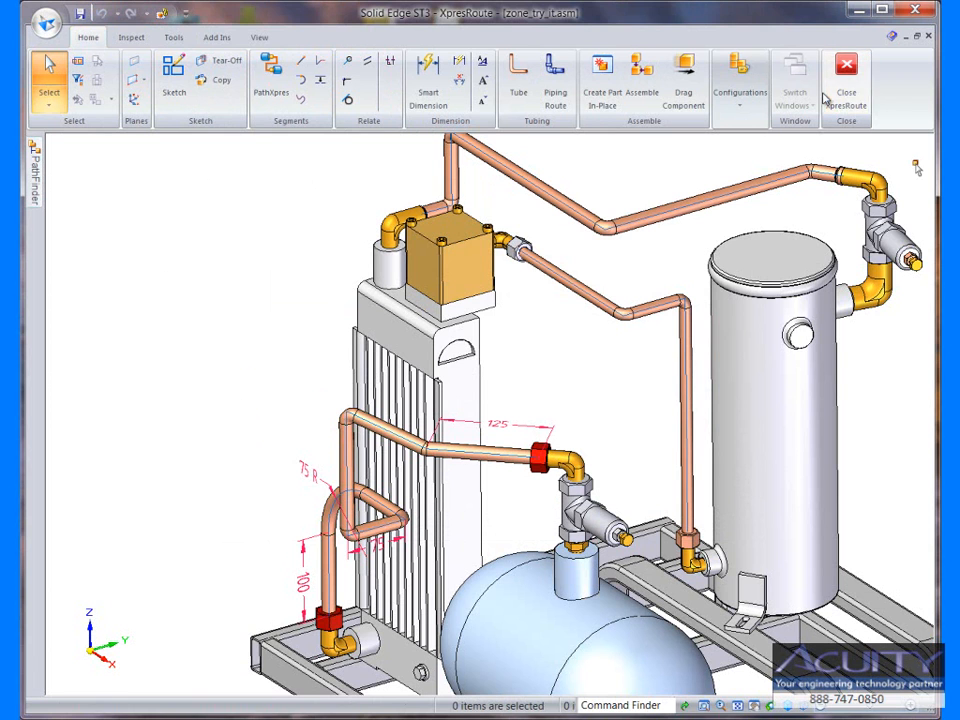
{"action": "left_click", "coordinate": [846, 75]}
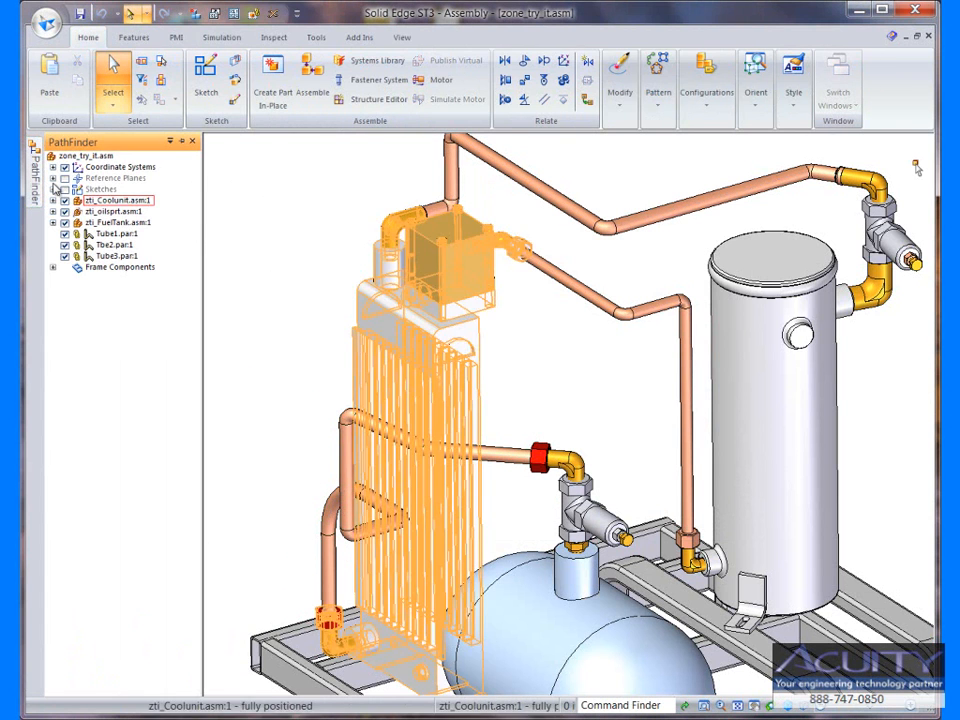
{"action": "right_click", "coordinate": [100, 200]}
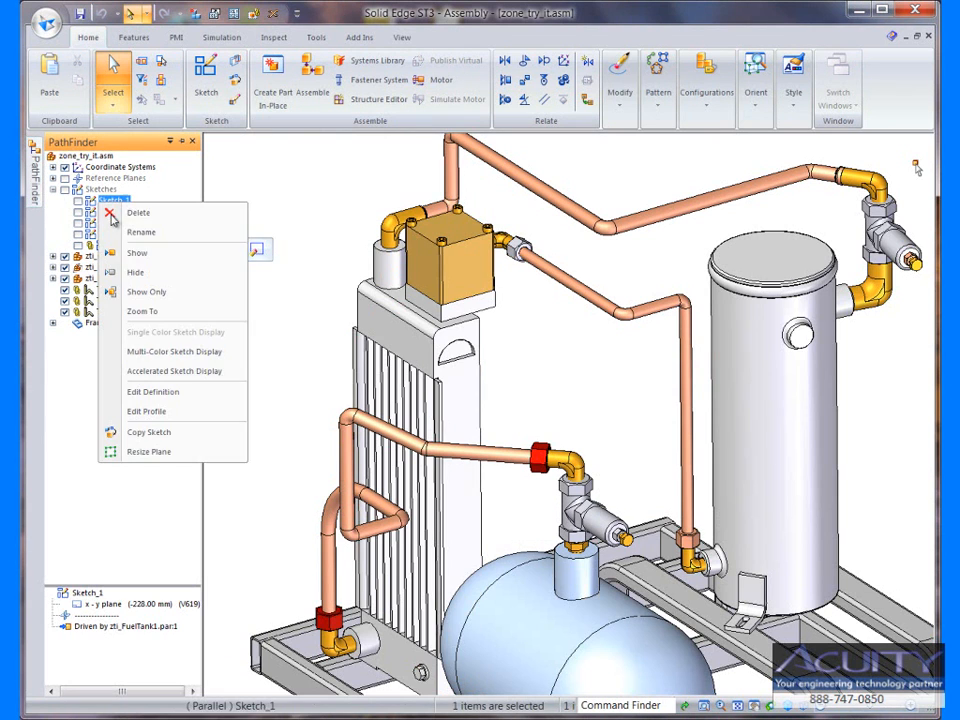
{"action": "left_click", "coordinate": [154, 391]}
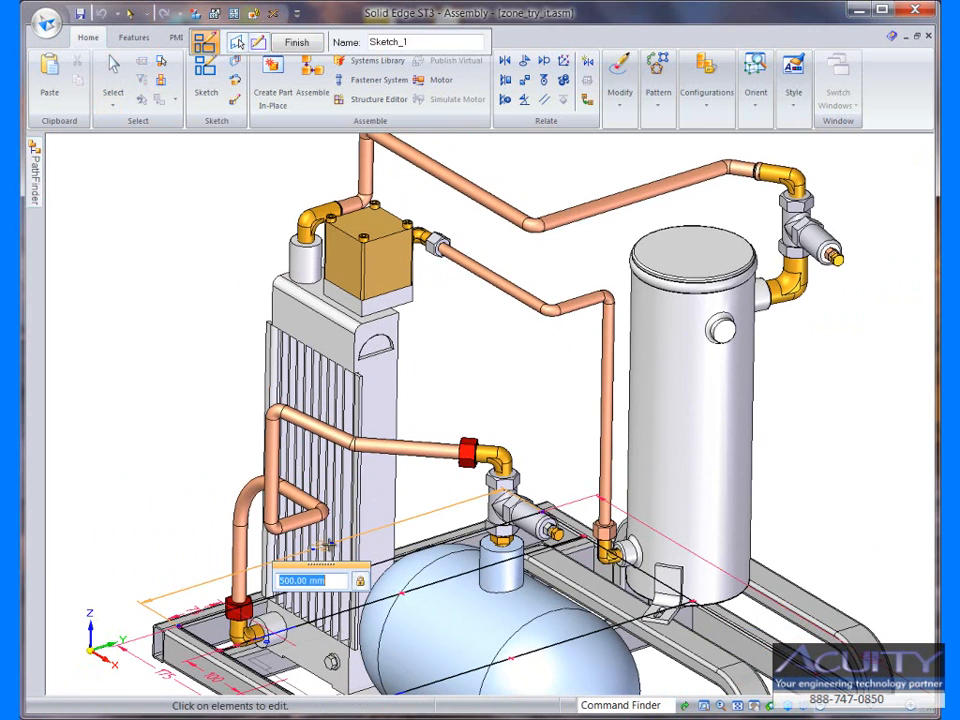
{"action": "type", "text": "750"}
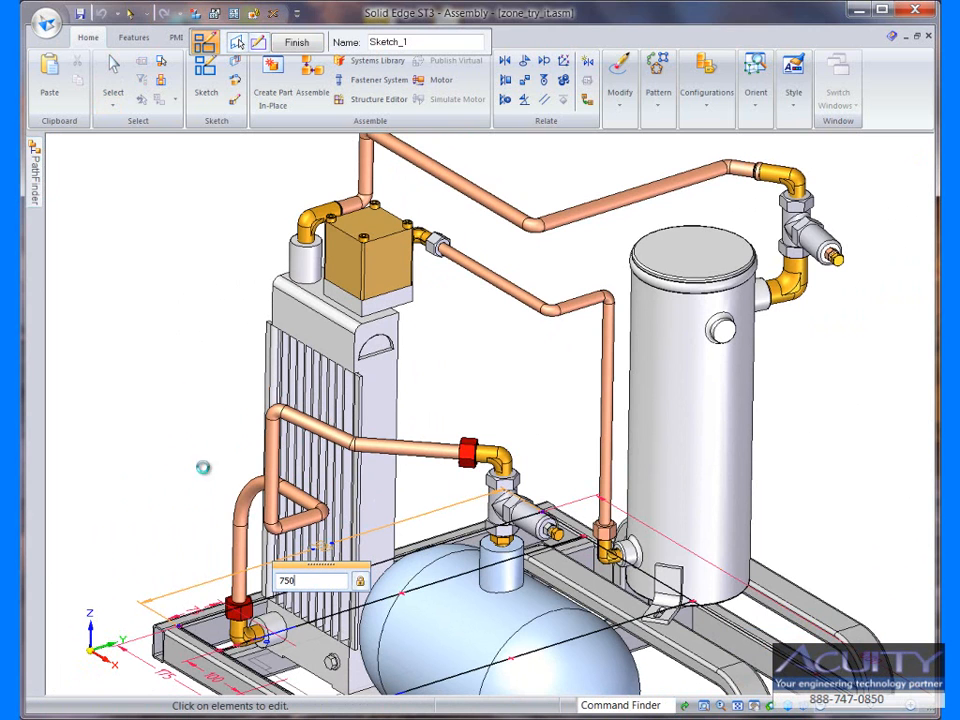